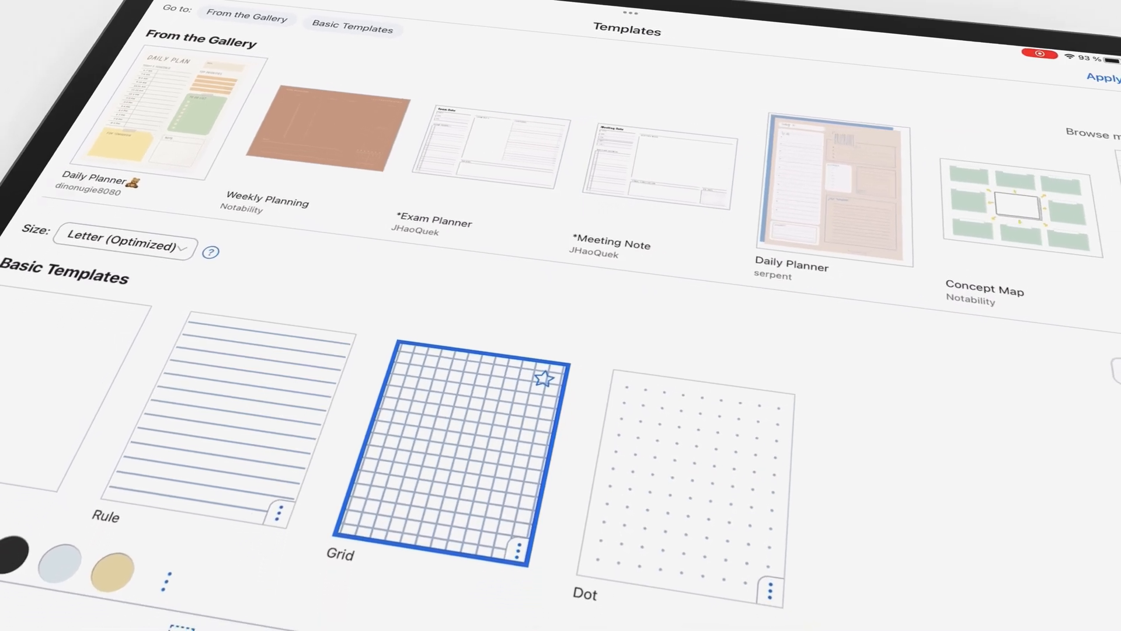
Open the Grid template's options and drag its Spacing slider to a new value
scroll("down", 3)
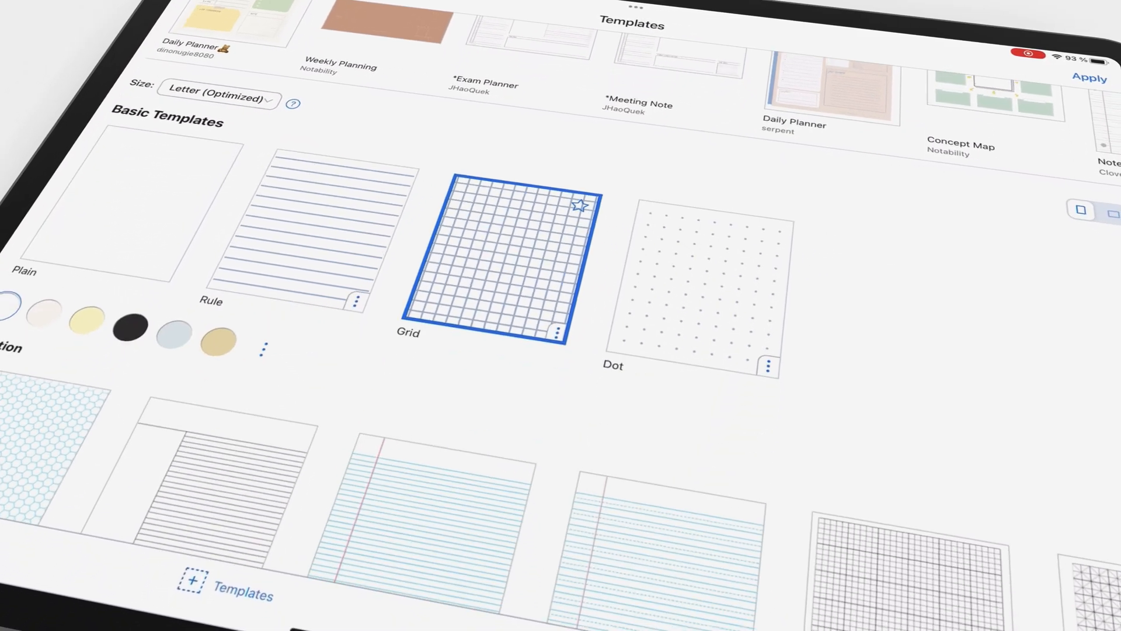
left_click(556, 330)
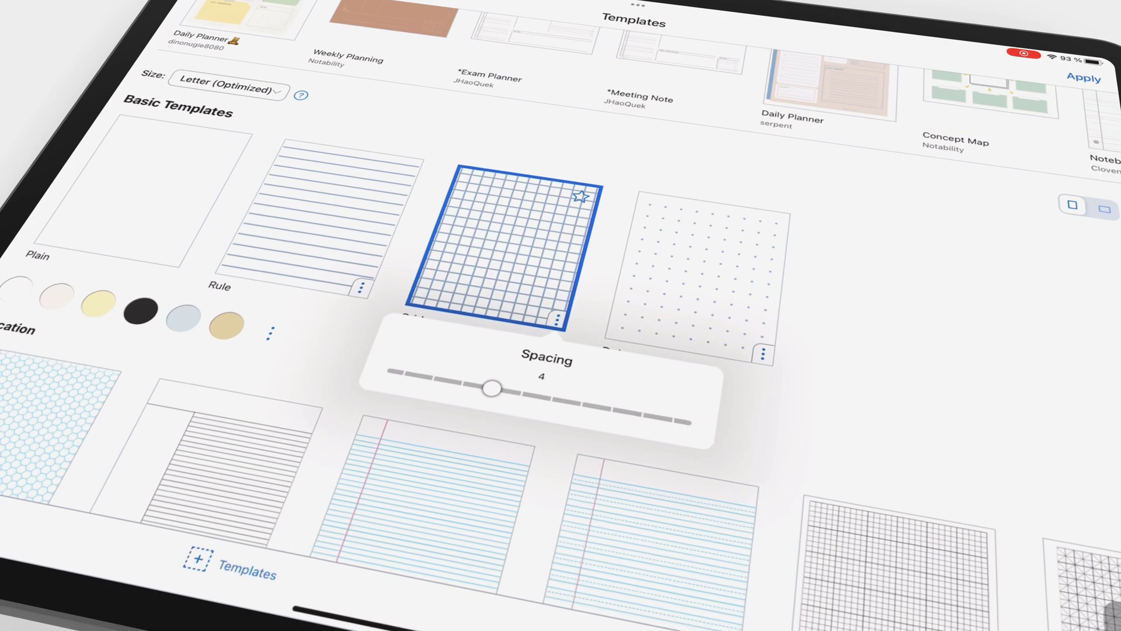
left_click_drag(492, 388, 462, 383)
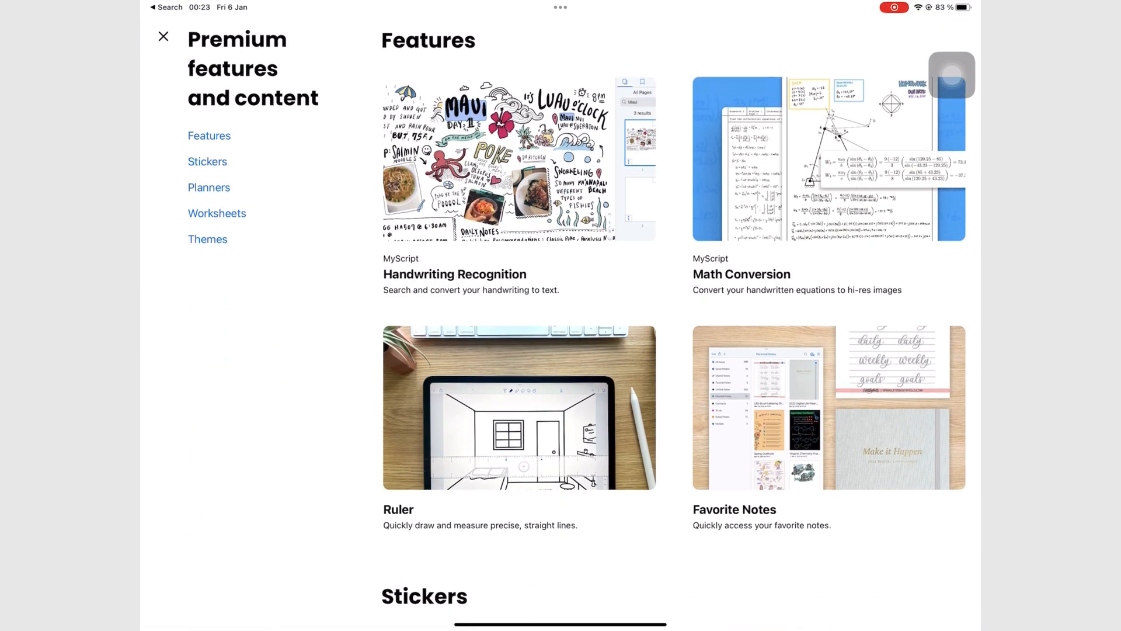
Handwrite 'I havent used Notability in the' on the grid-paper note
scroll("down", 3)
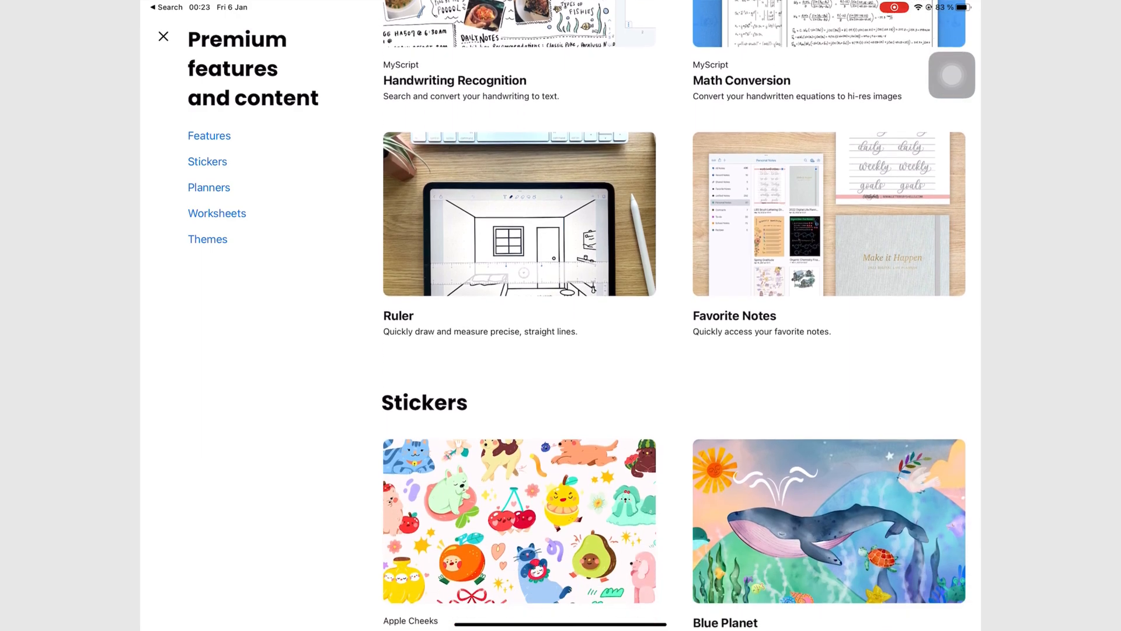
scroll("down", 3)
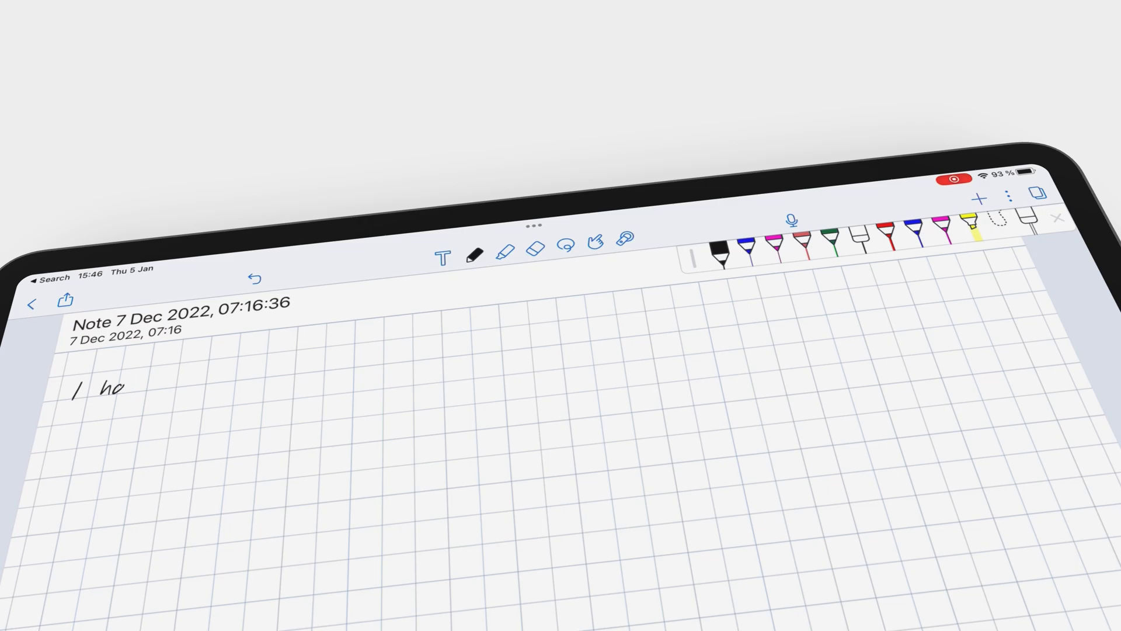
type("I havent used Notability in the")
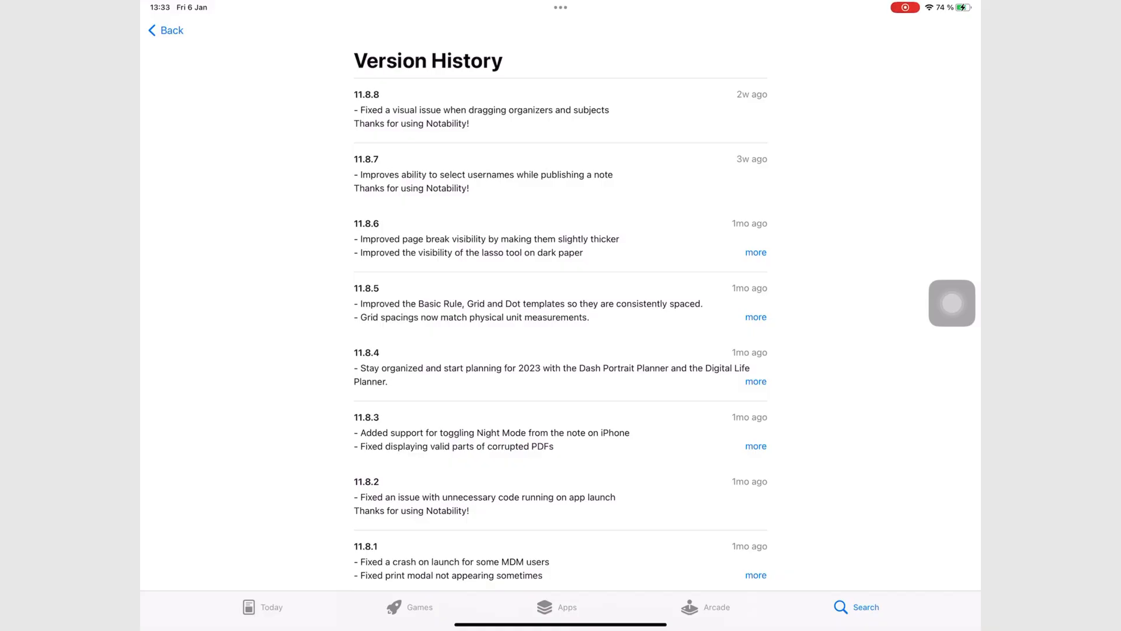
scroll("down", 3)
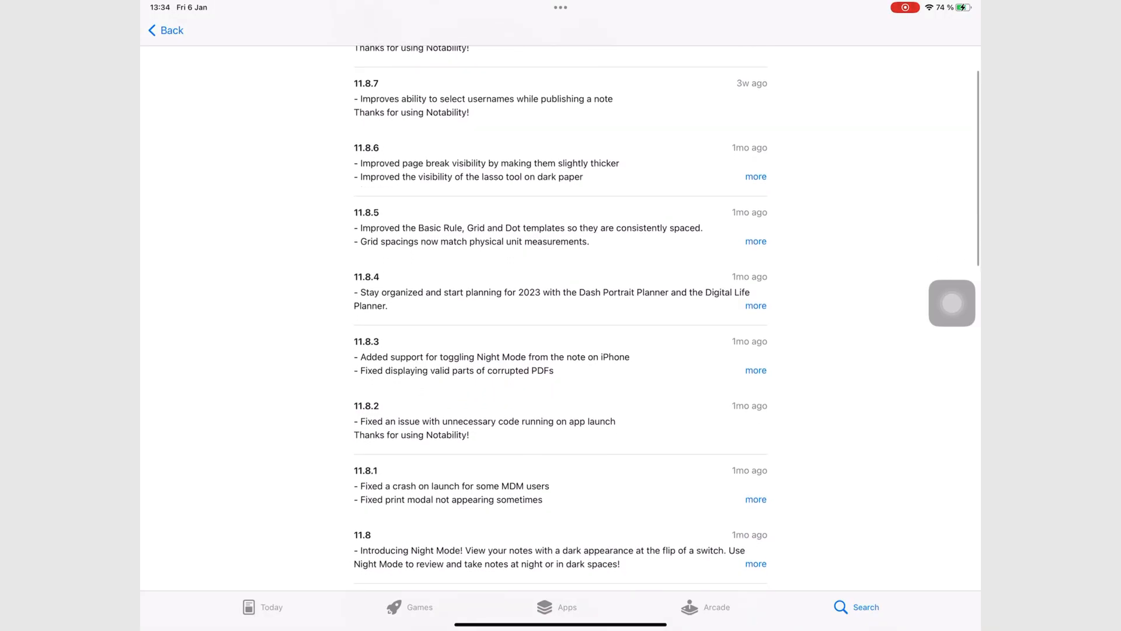
scroll("down", 3)
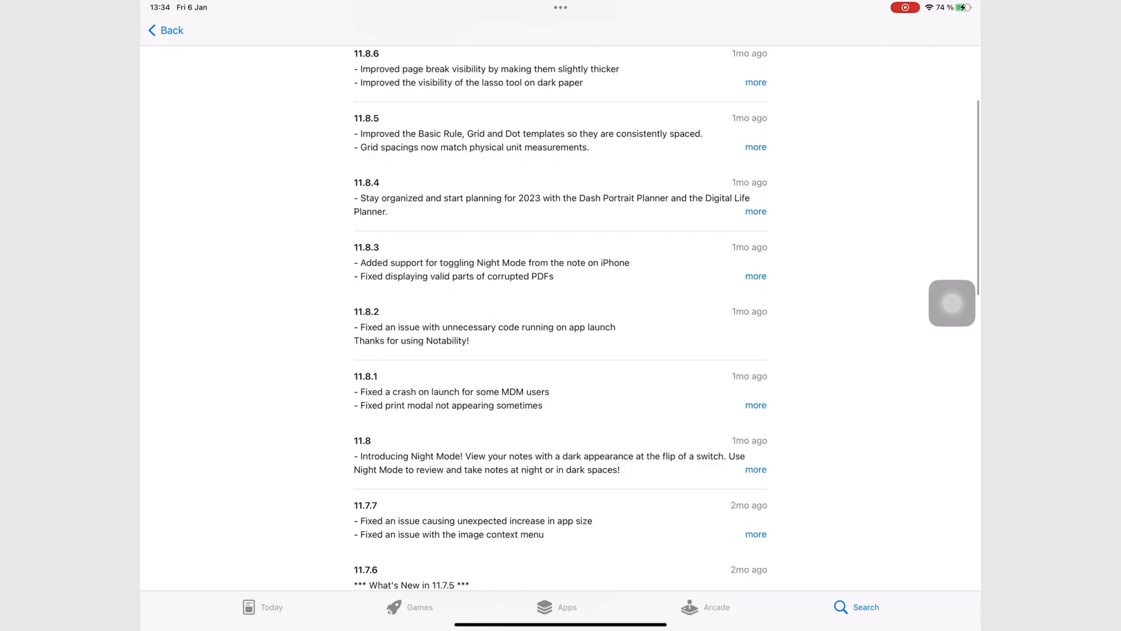
scroll("down", 3)
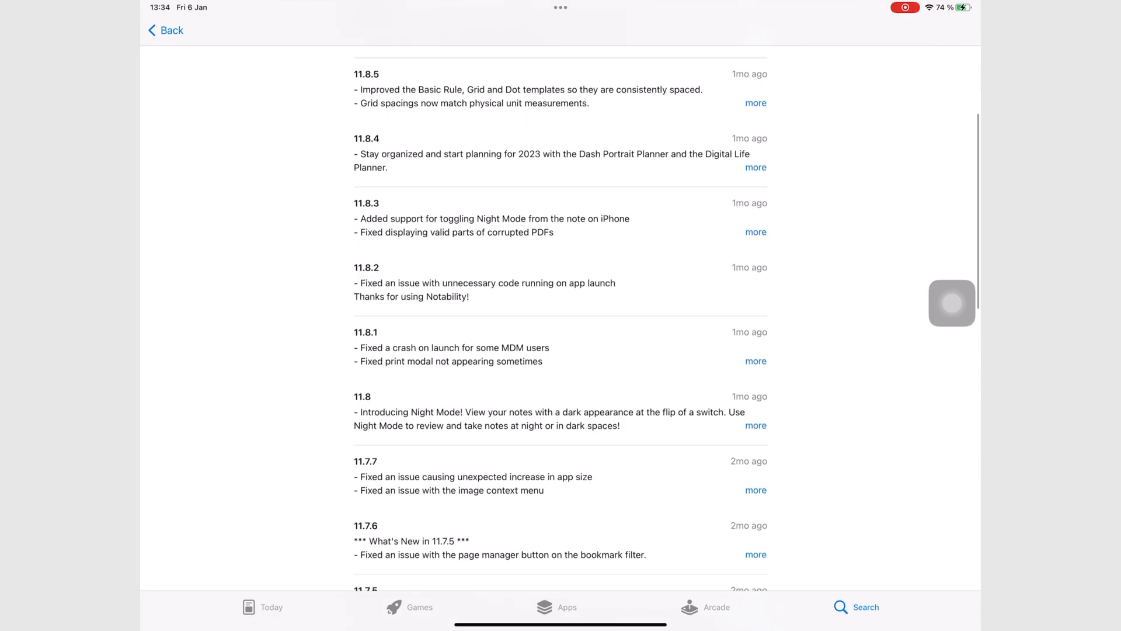
scroll("down", 3)
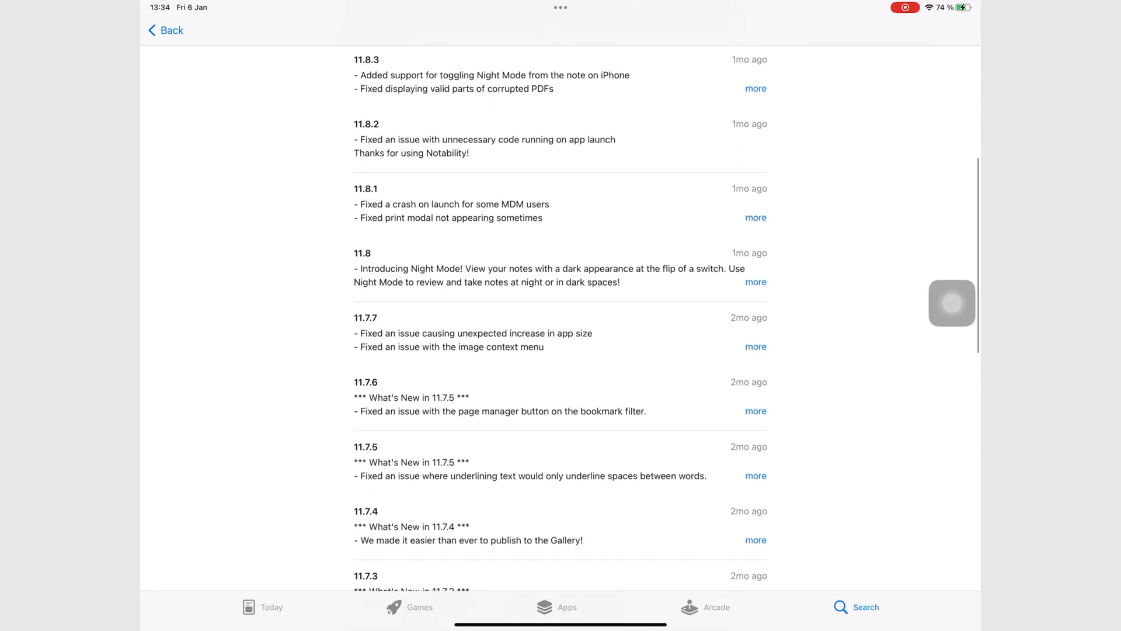
scroll("down", 3)
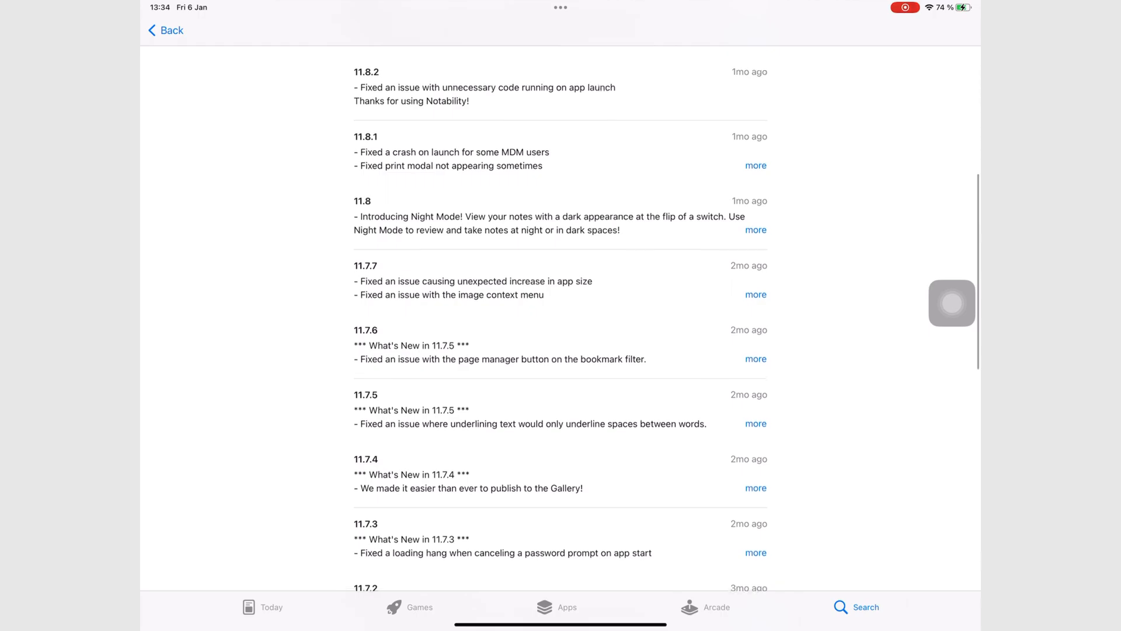
scroll("down", 3)
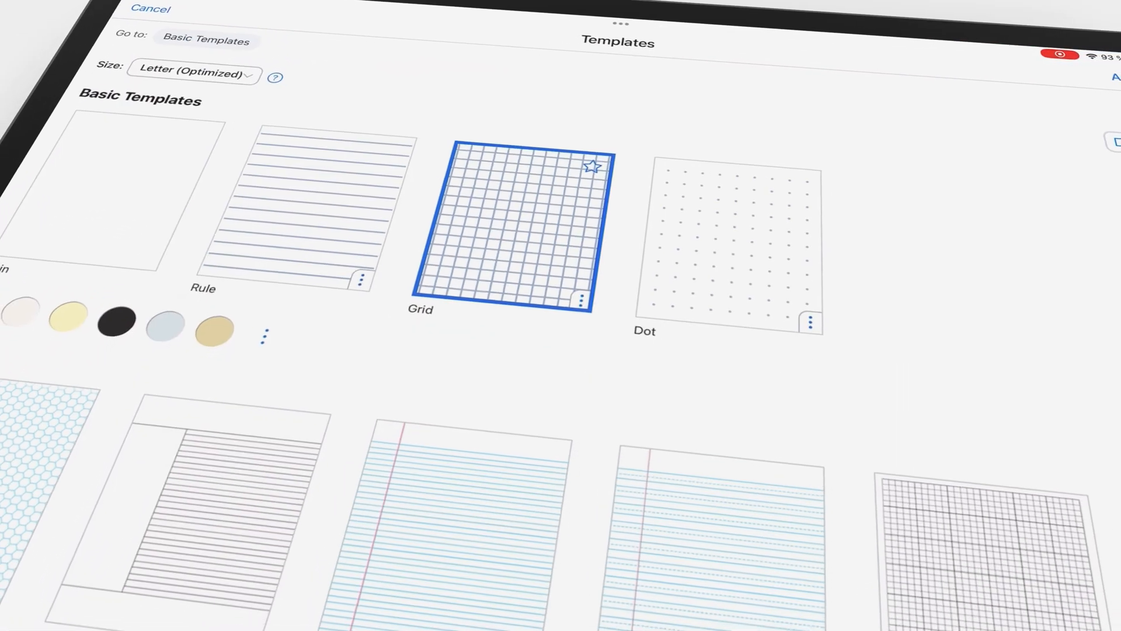
Apply the Grid template and continue with the updated grid spacing
left_click(194, 75)
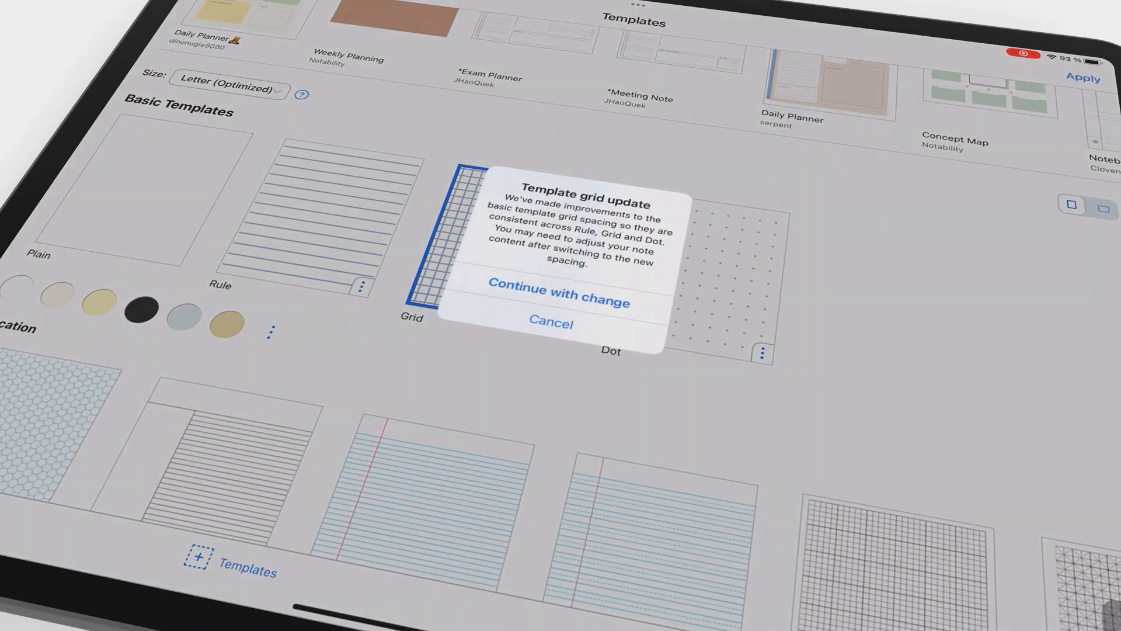
left_click(558, 301)
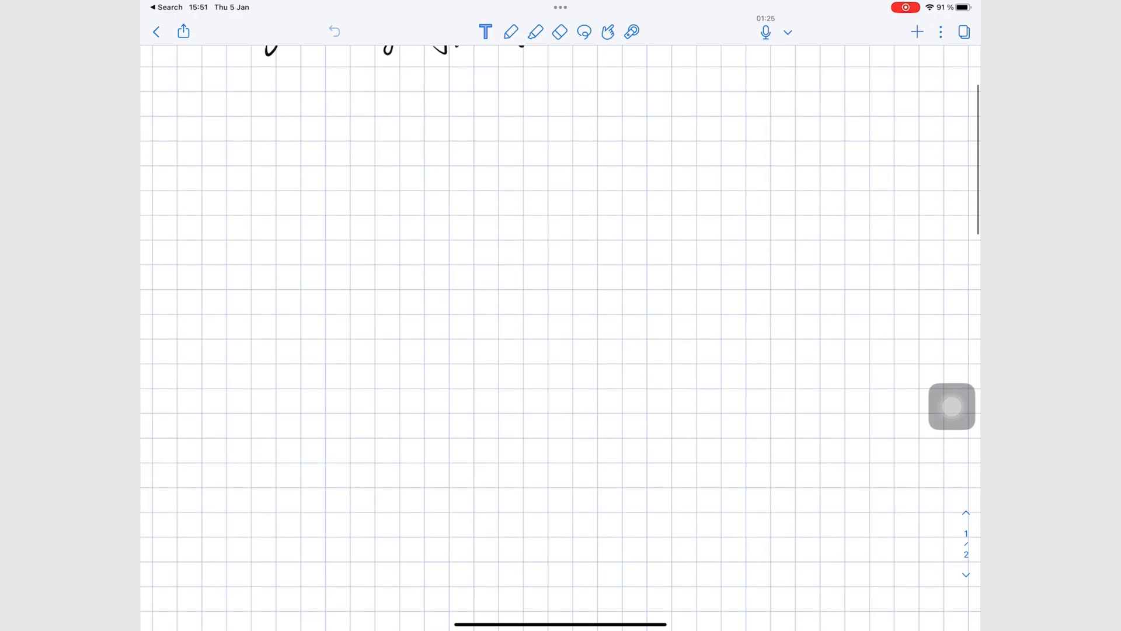
Search GIFs for 'New year' and insert a Happy New Year 2023 GIF
left_click(917, 31)
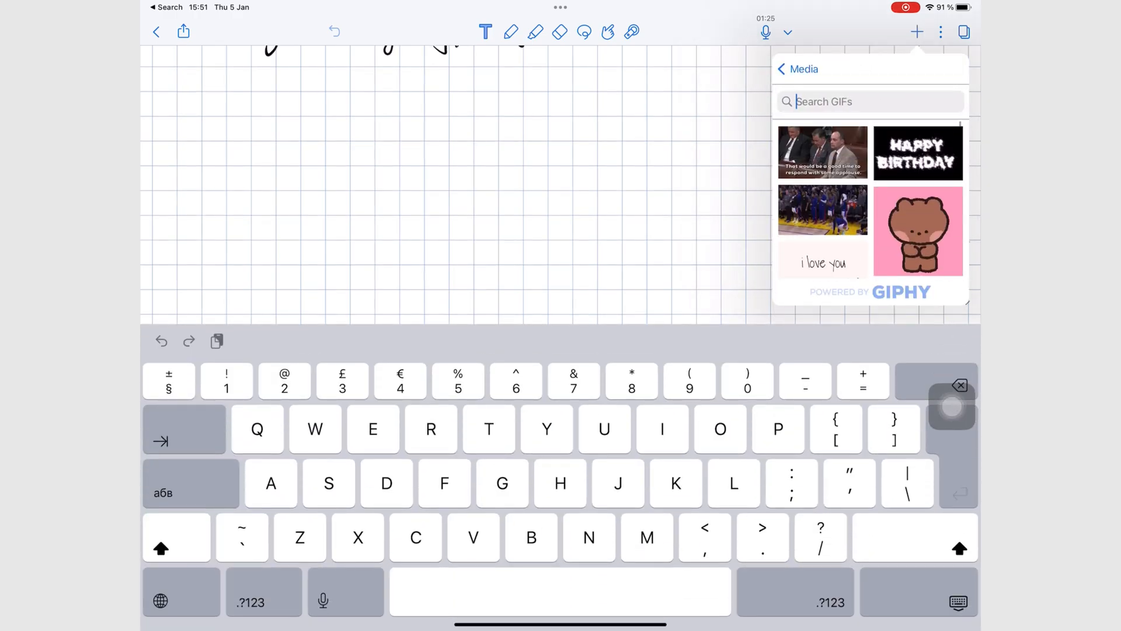
type("New year")
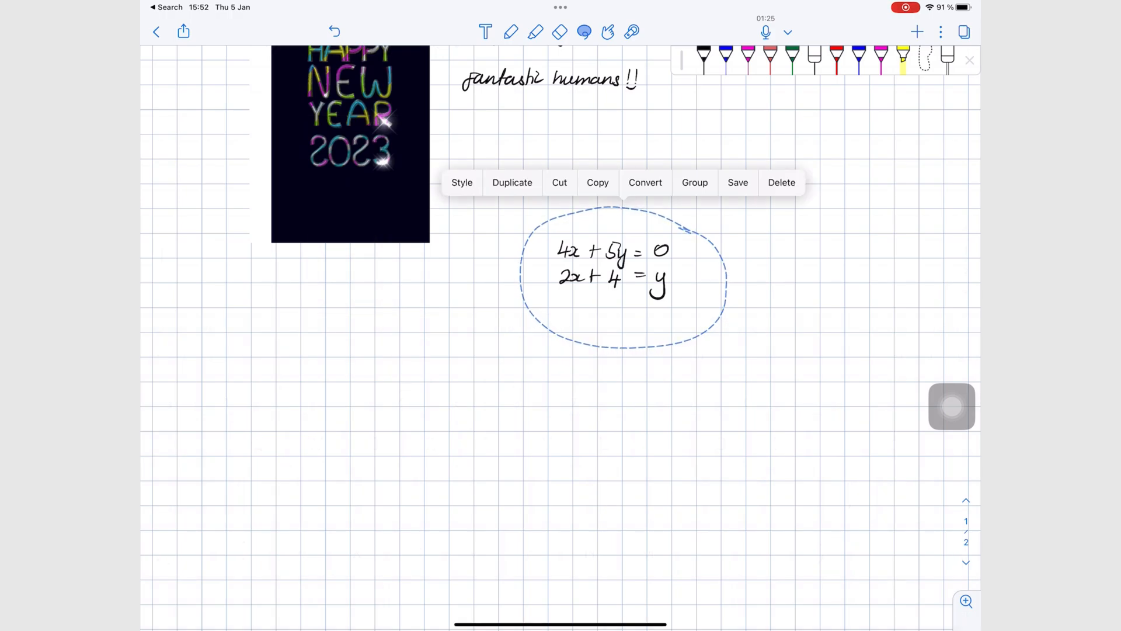
Convert the lassoed handwritten equations to typeset math and give them a new colour
left_click(644, 182)
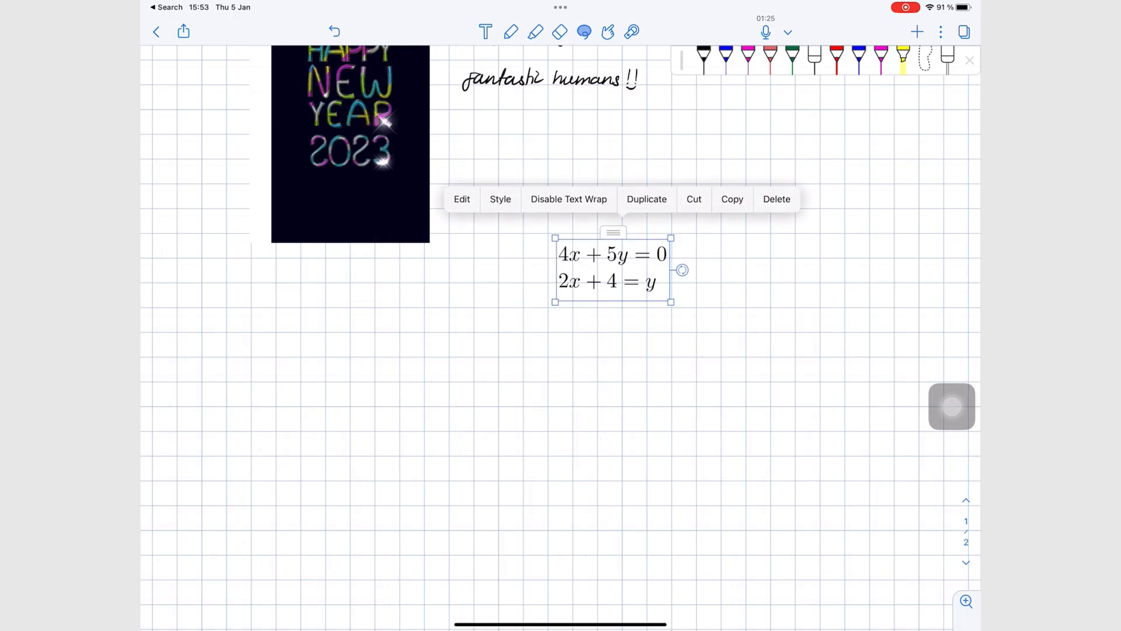
left_click(500, 199)
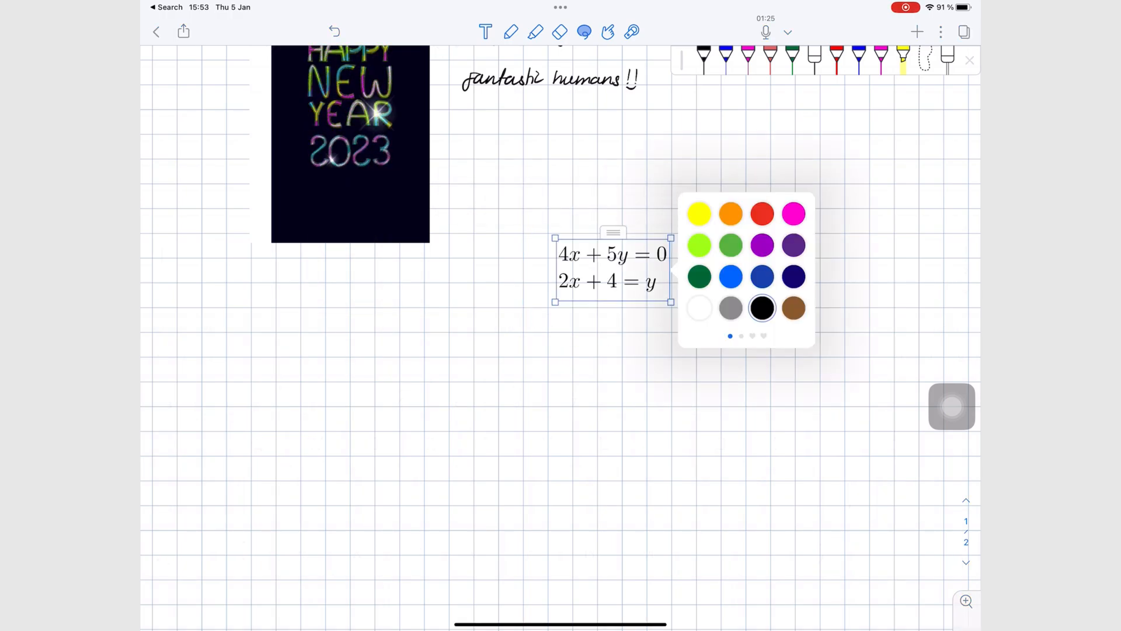
left_click(763, 213)
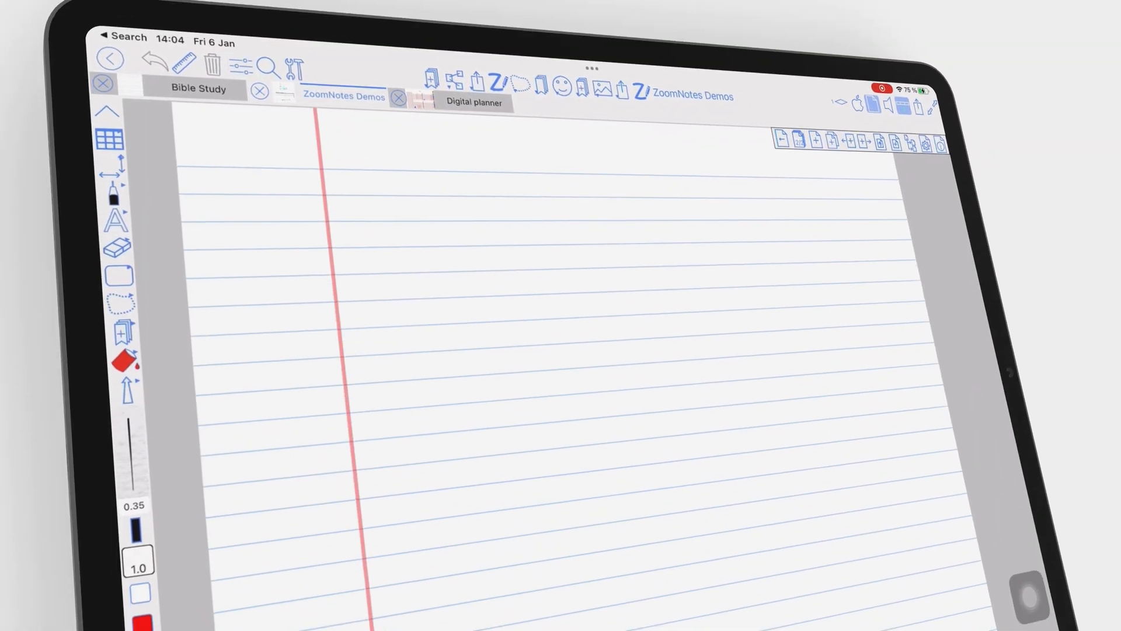
Handwrite 'Taking notes in Zoom Notes can sometimes b' on the lined page
type("Taking notes")
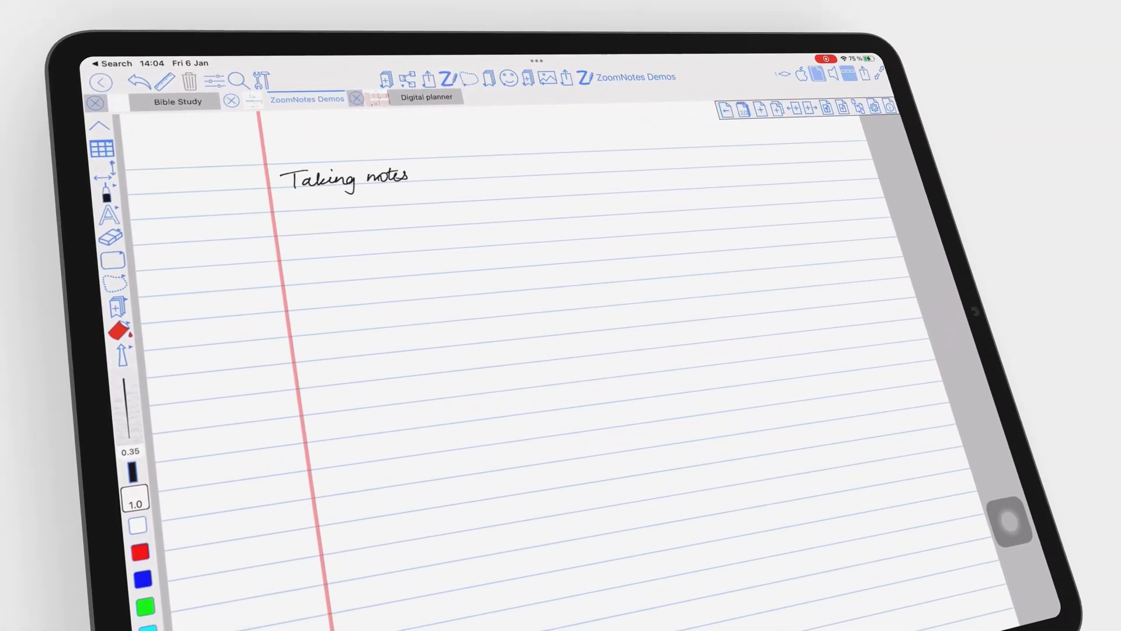
type("in Zoom Notes can sometimes b")
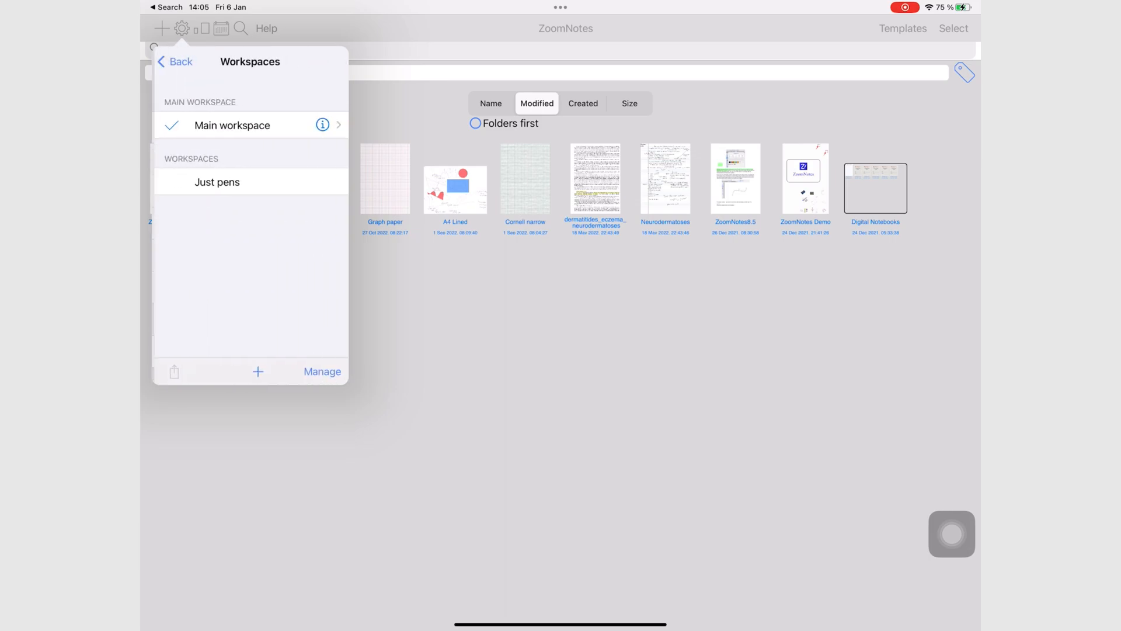
Enable Infinite whiteboard mode in Page settings and bring up the page layers list
left_click(217, 182)
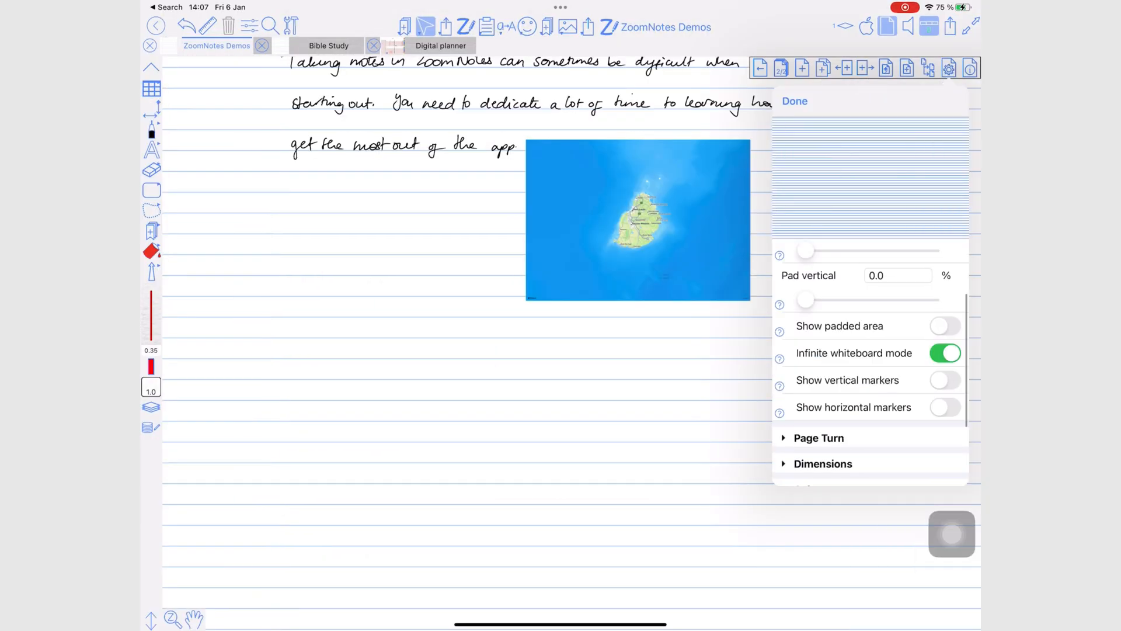
left_click(795, 101)
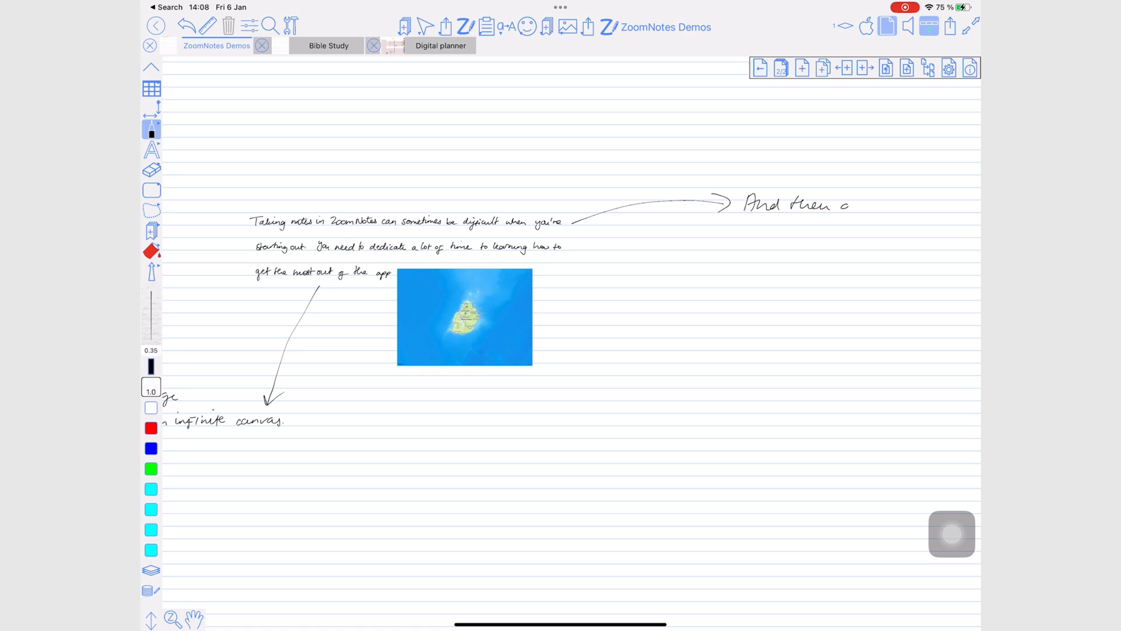
left_click(150, 570)
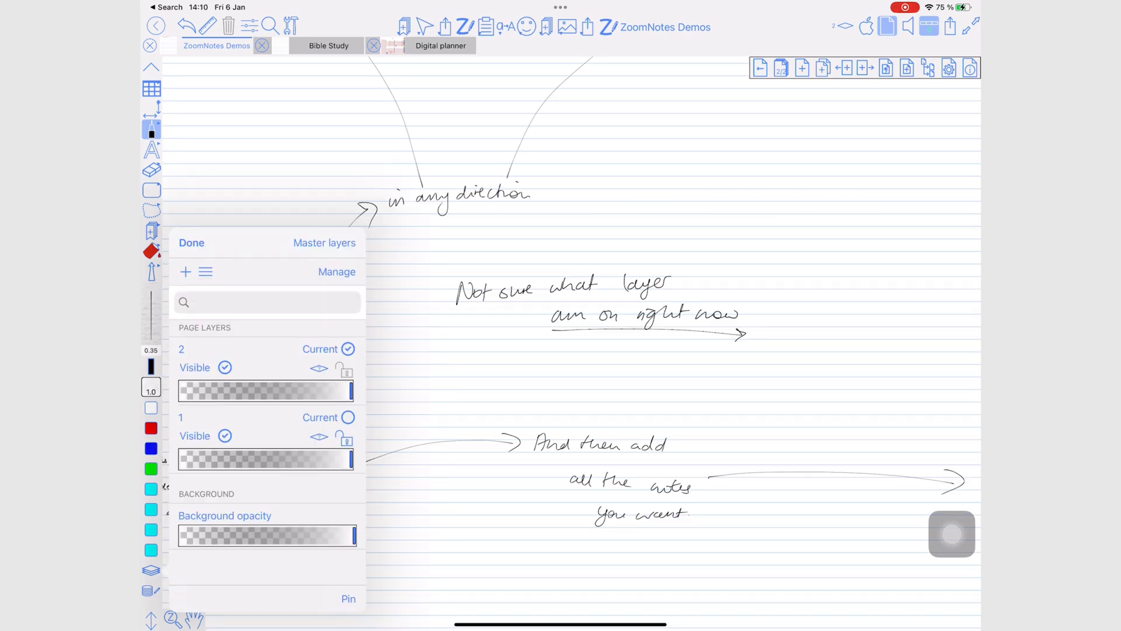
left_click(225, 366)
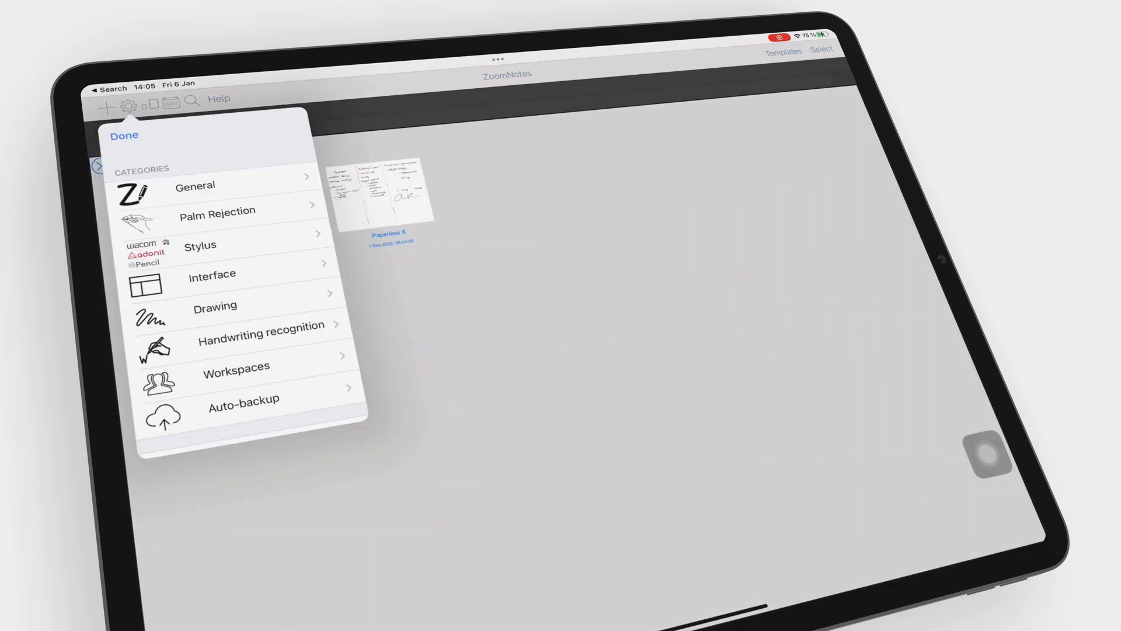
left_click(212, 275)
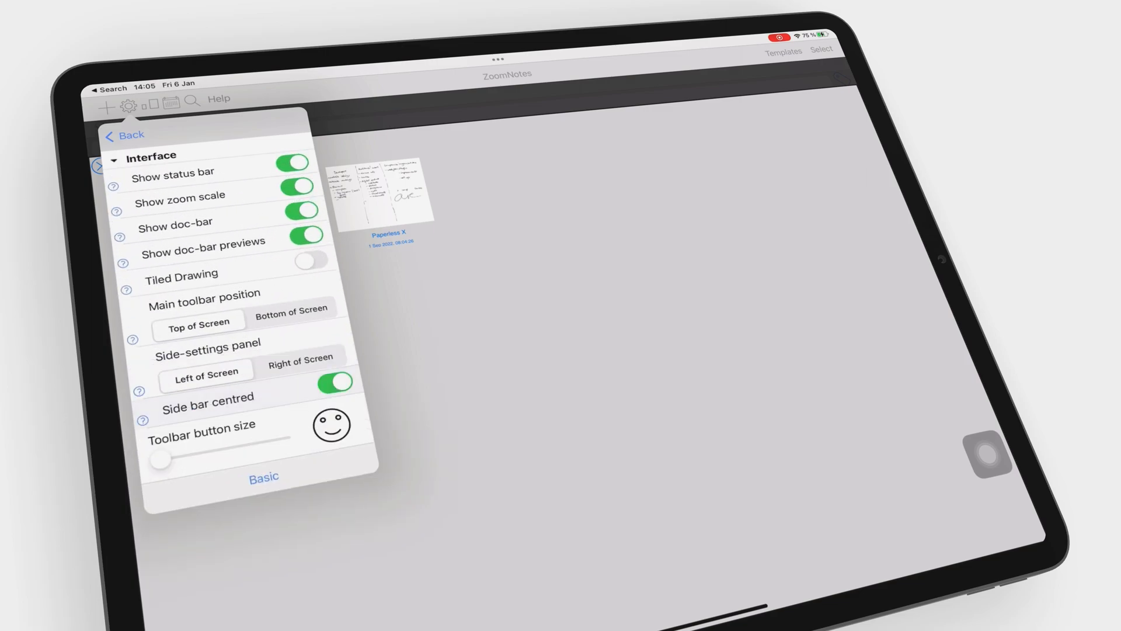
scroll("down", 3)
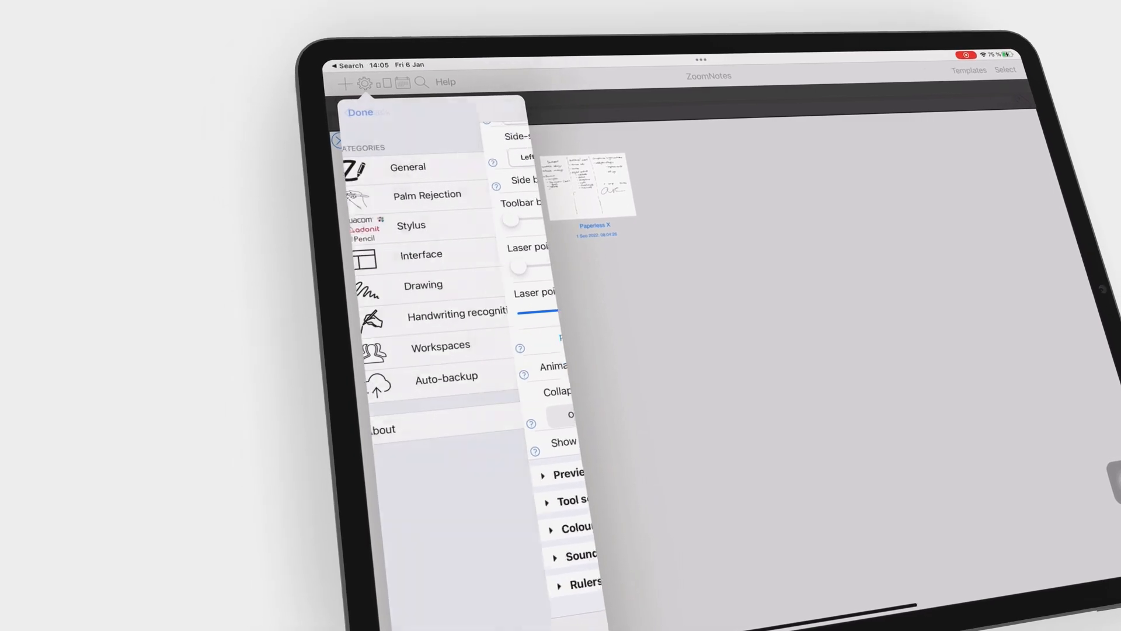
left_click(359, 112)
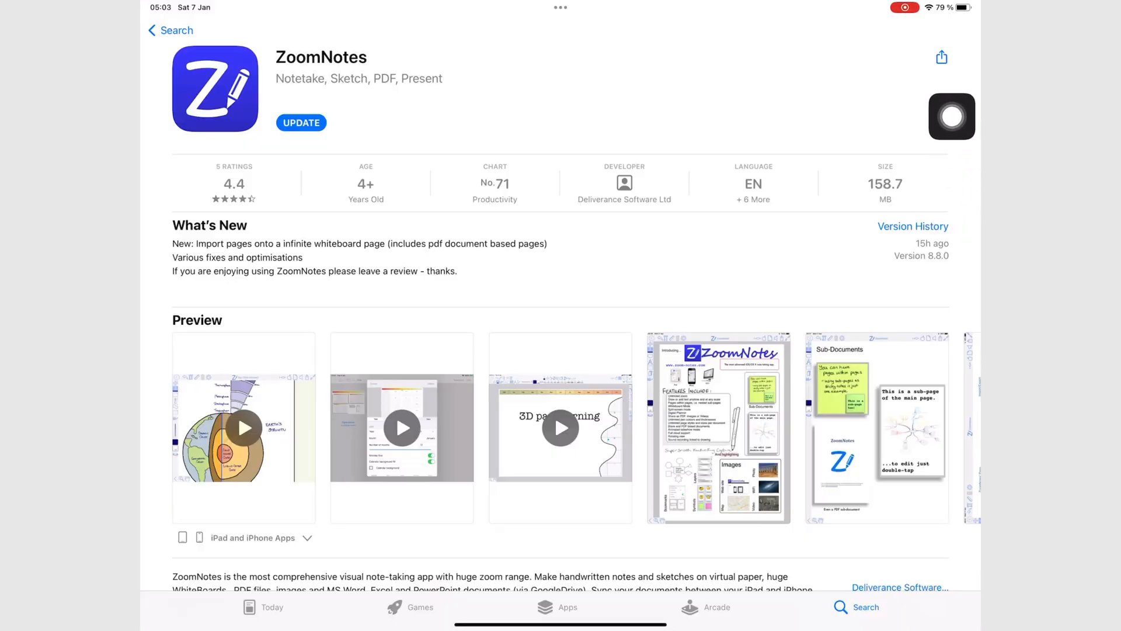
View the ZoomNotes App Store listing and launch ZoomNotes from it
left_click(300, 123)
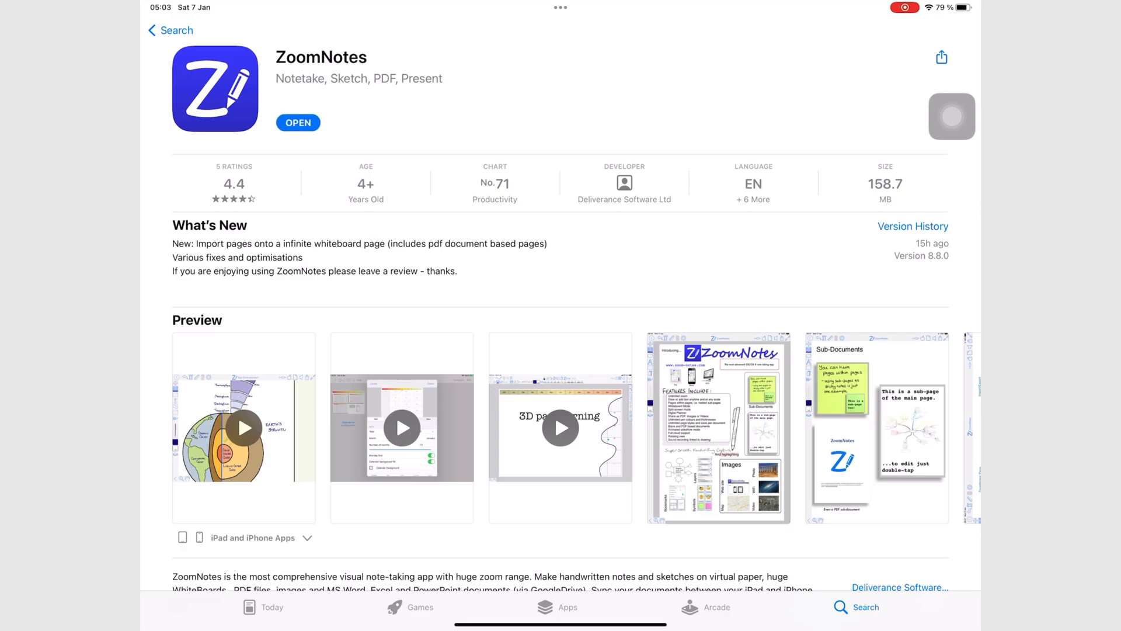
left_click(297, 123)
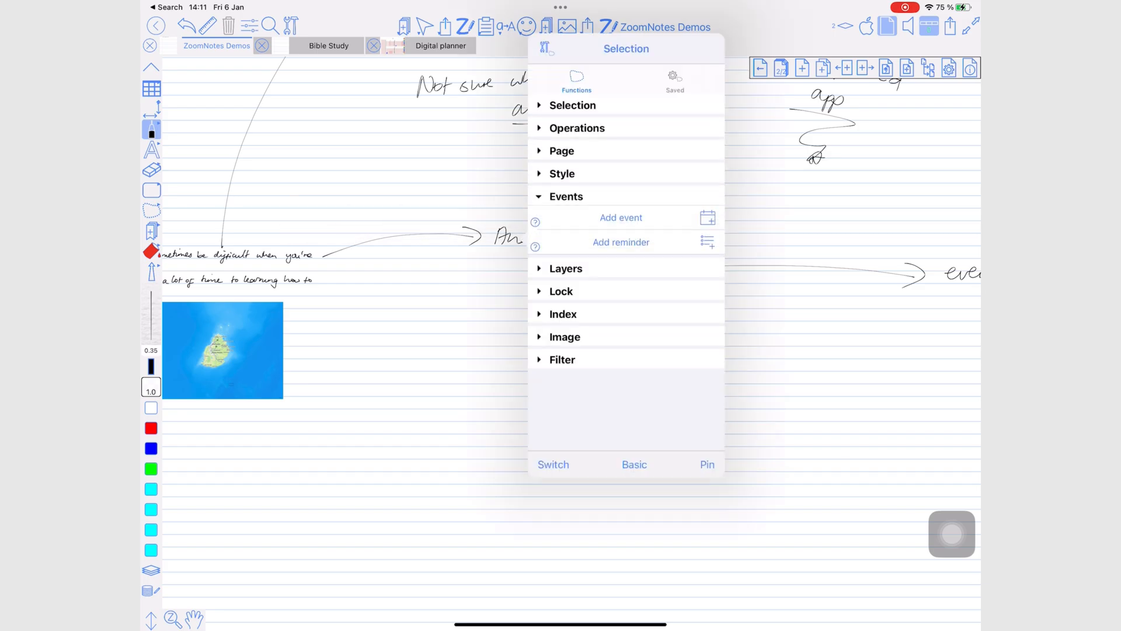
Add a calendar event from the note in the Personal calendar and choose its alert time
left_click(621, 218)
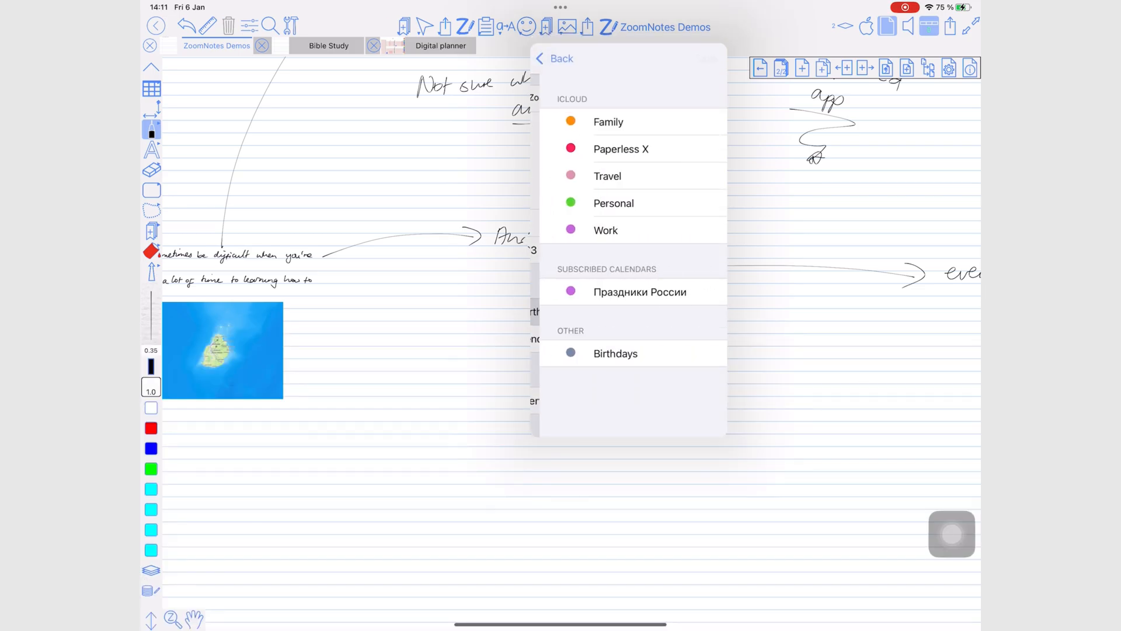
left_click(614, 203)
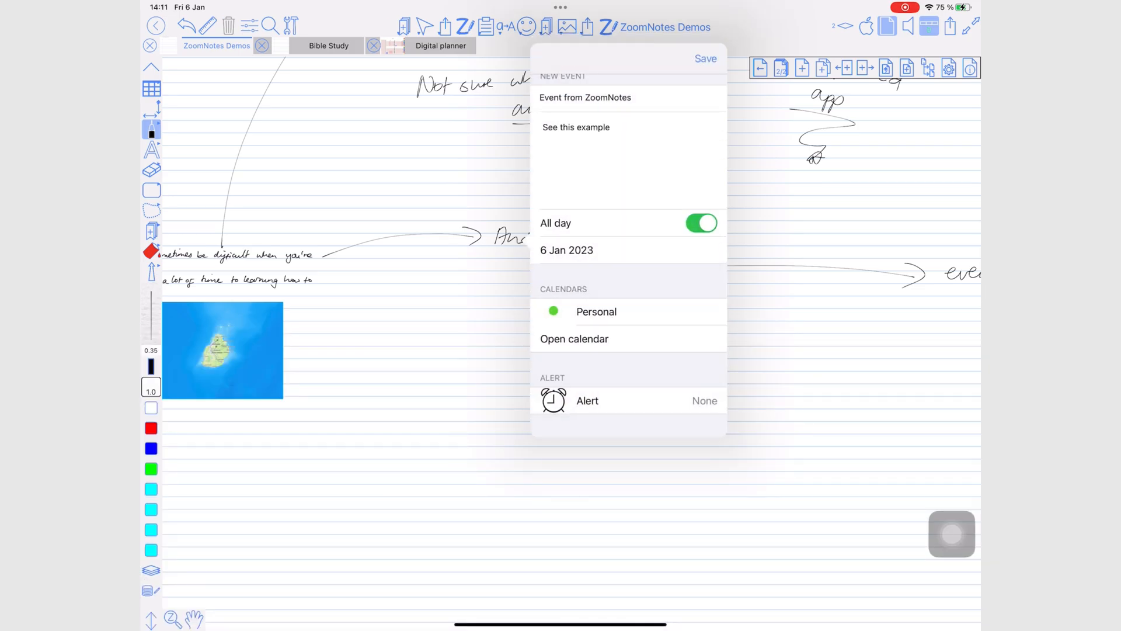
left_click(588, 401)
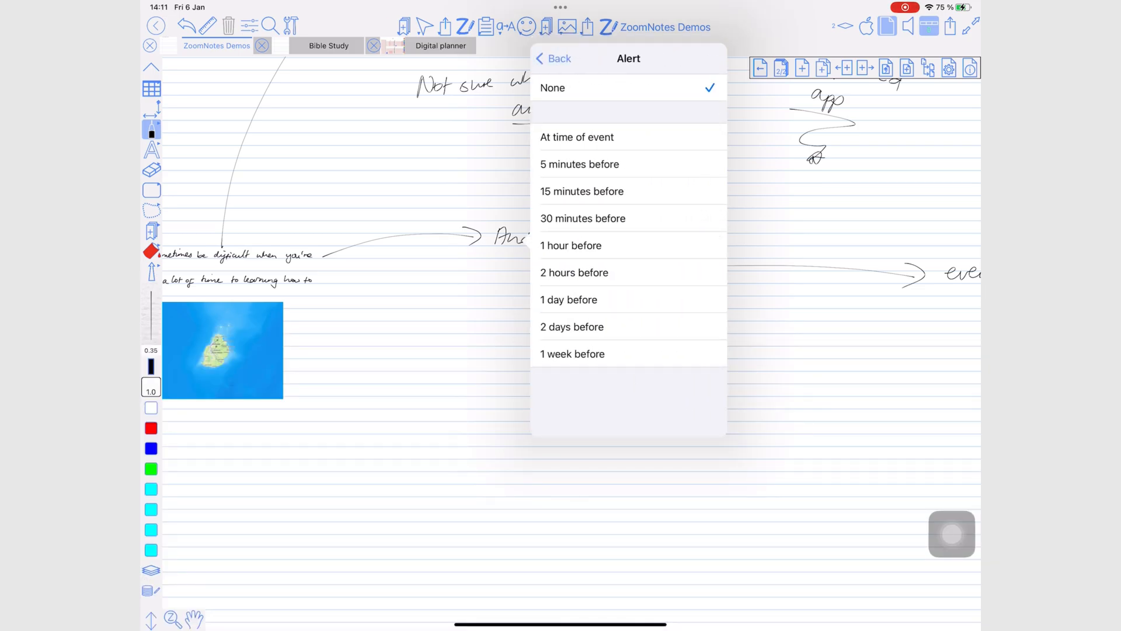
left_click(577, 138)
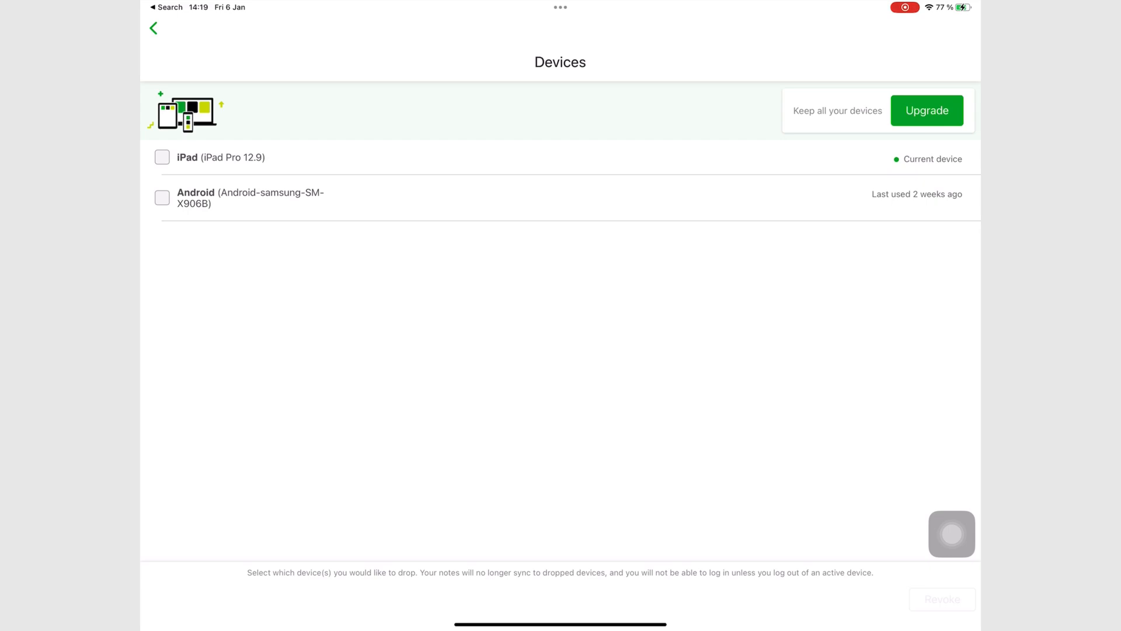
Show Evernote's Devices list with the current iPad and an Android device
left_click(927, 110)
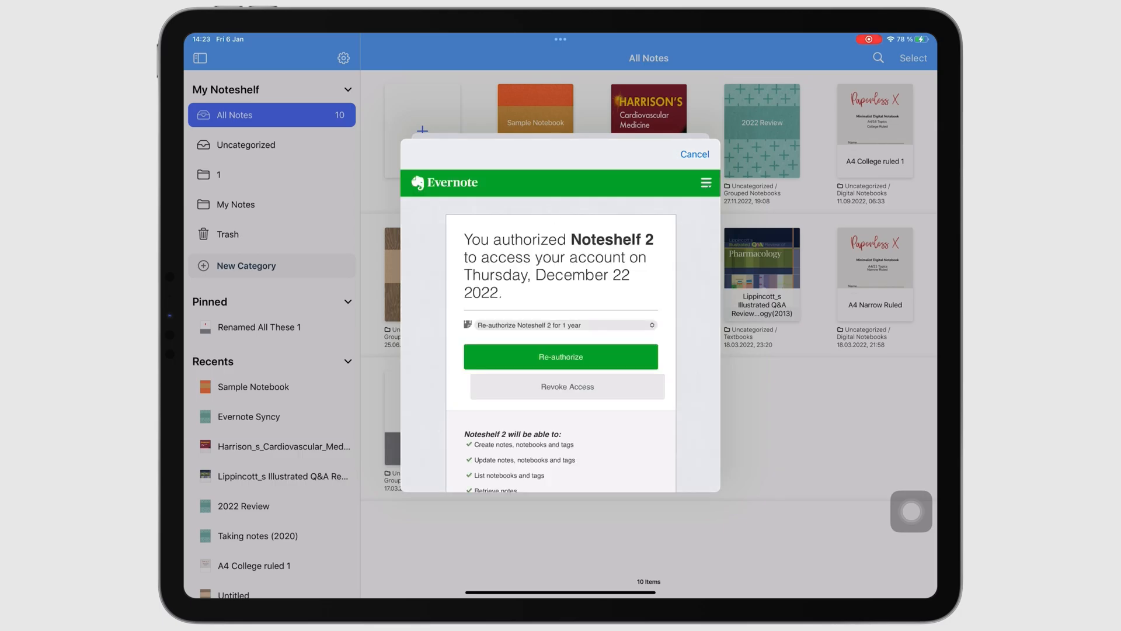
Cancel the Evernote authorization sheet and return to Noteshelf's Cloud & Backup settings
scroll("down", 3)
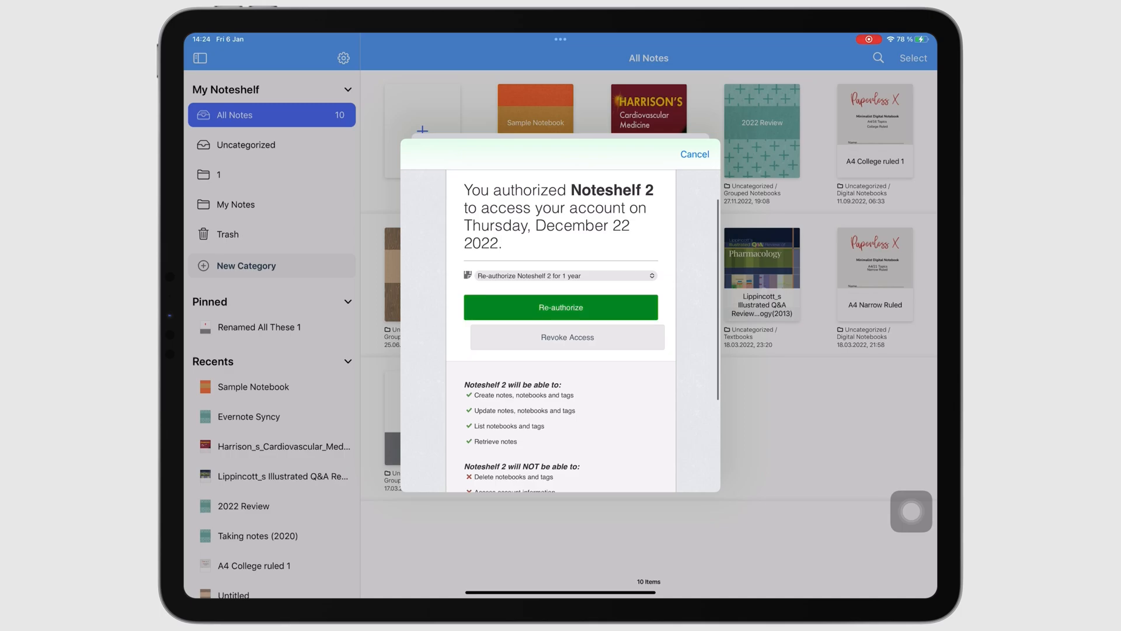
left_click(695, 154)
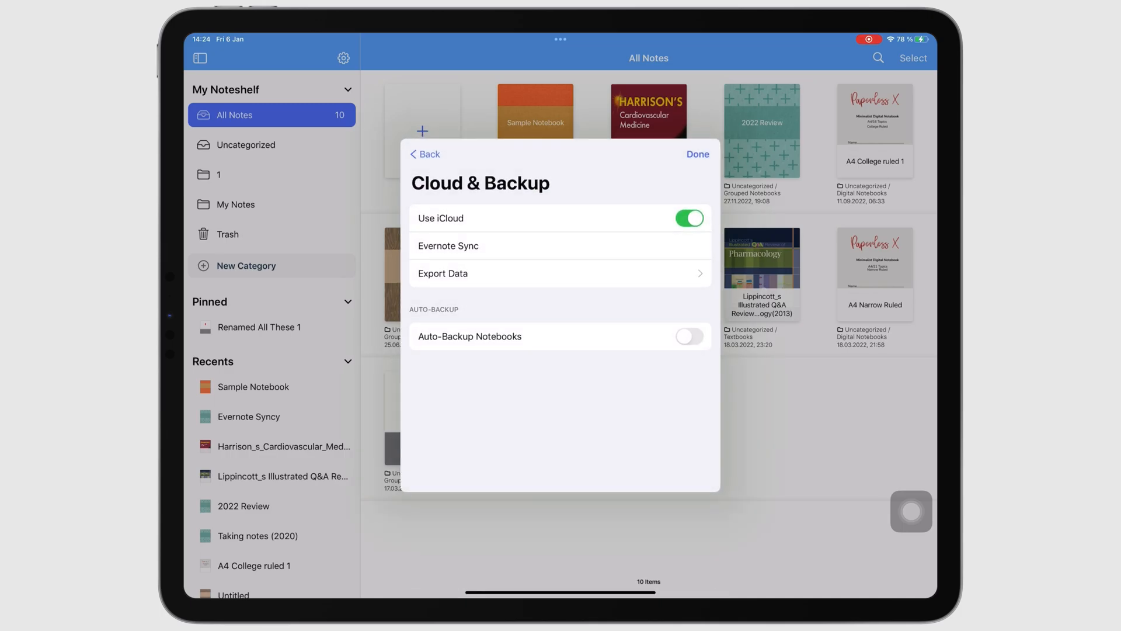
left_click(449, 245)
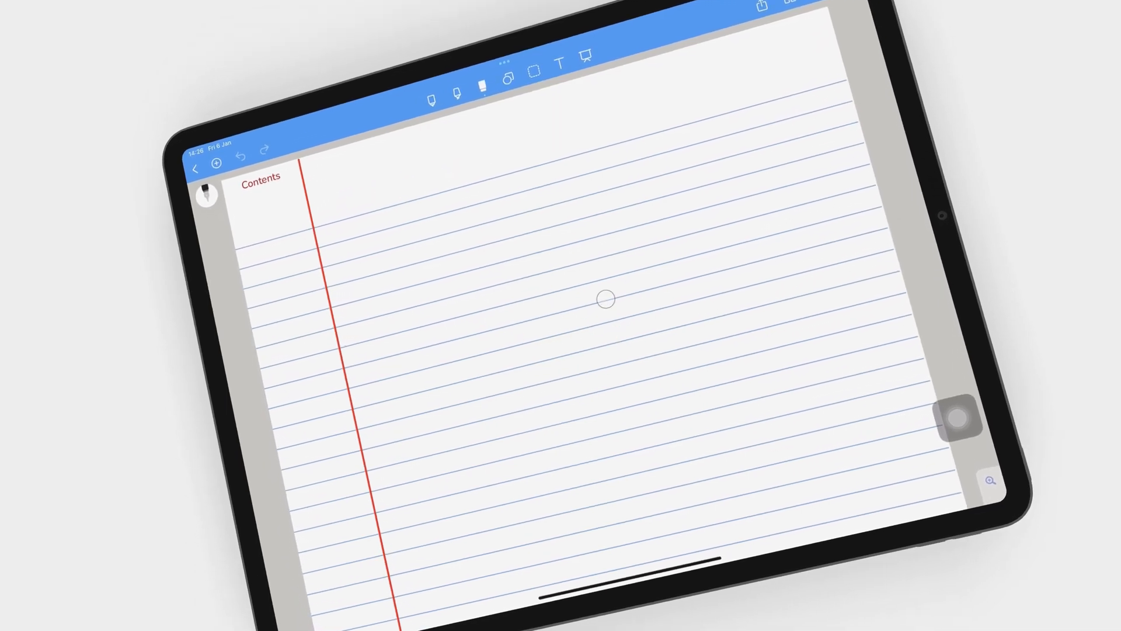
Convert the lassoed bullet list to text and scroll the available recognition Languages list
left_click(481, 83)
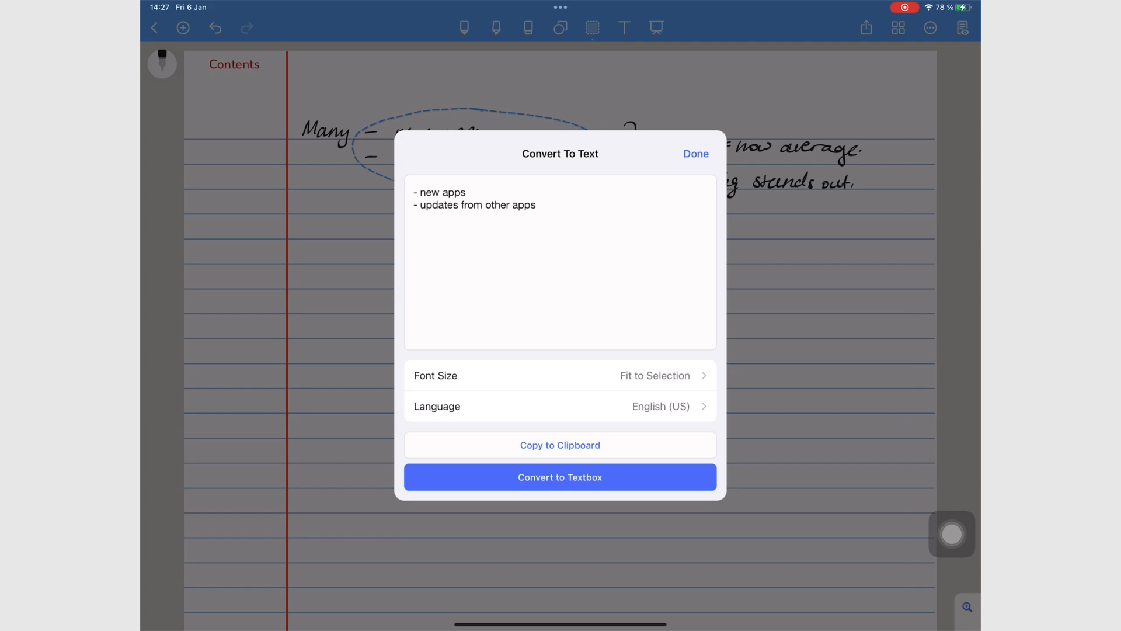
left_click(559, 407)
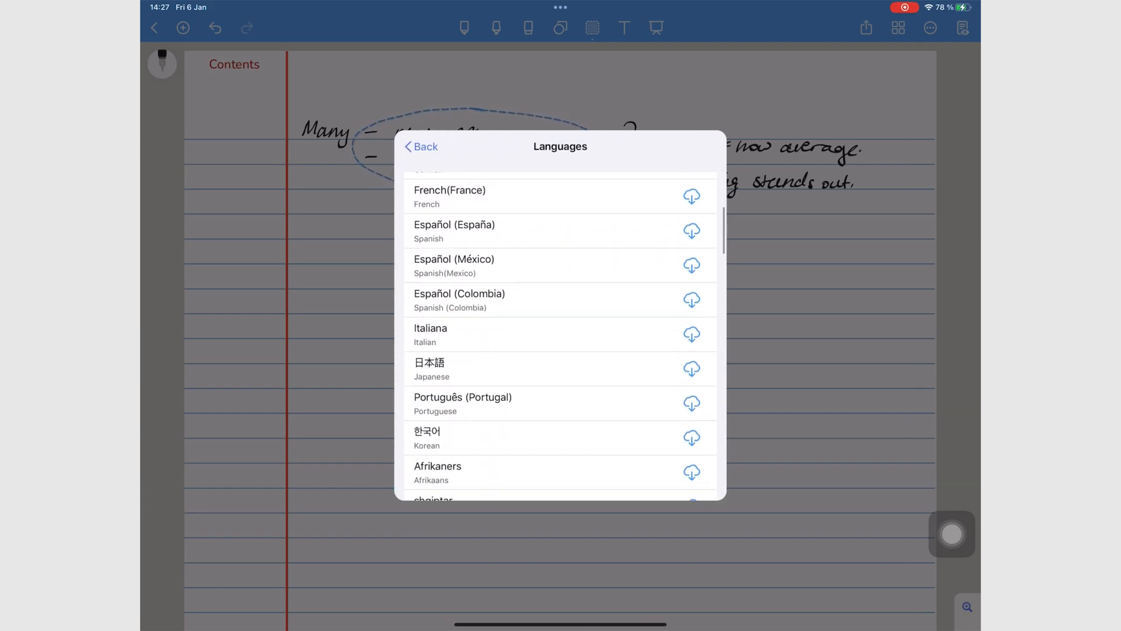
scroll("down", 3)
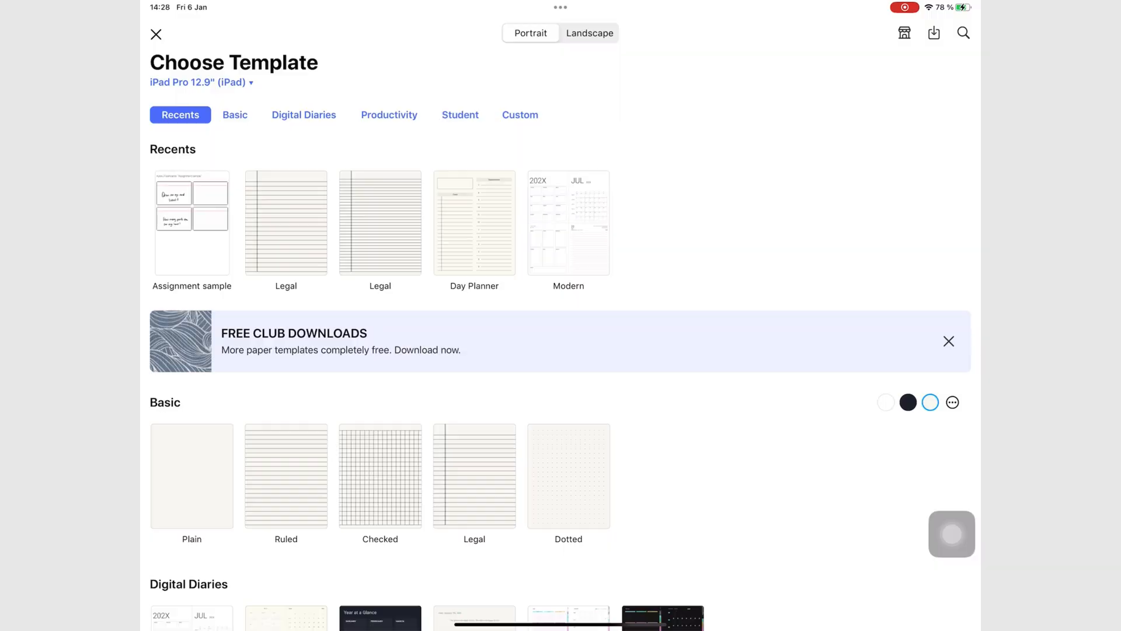
Create a new notebook with + so the Choose Template screen appears
left_click(304, 115)
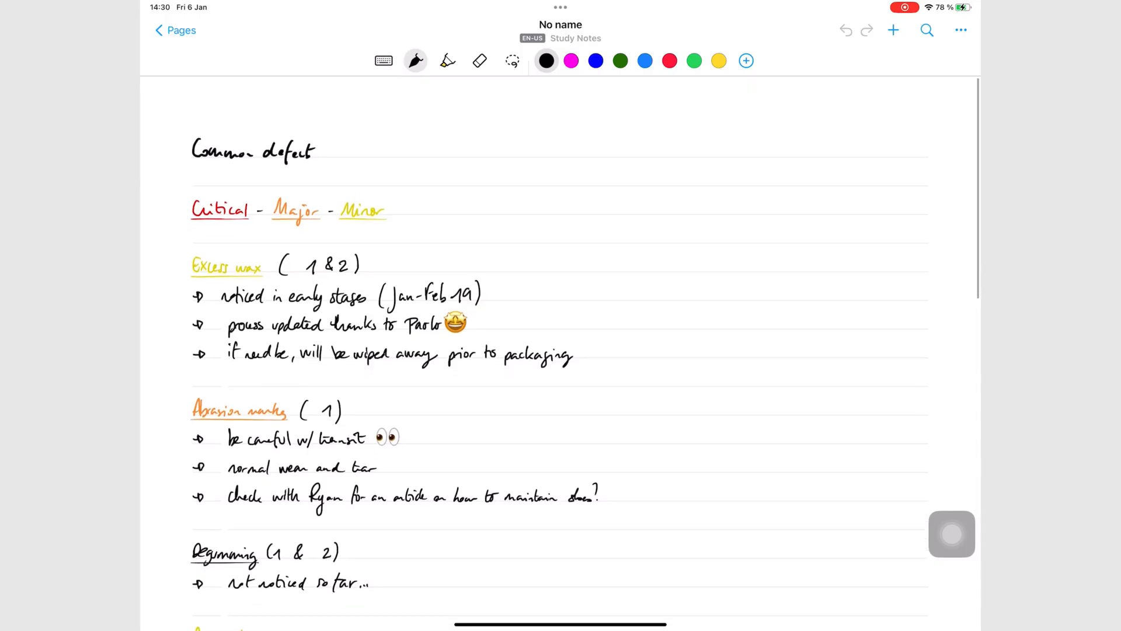
Use the ••• More menu, then handwrite the real-time conversion paragraph and the Windows/Android/iPadOS/ChromeOS list
scroll("down", 3)
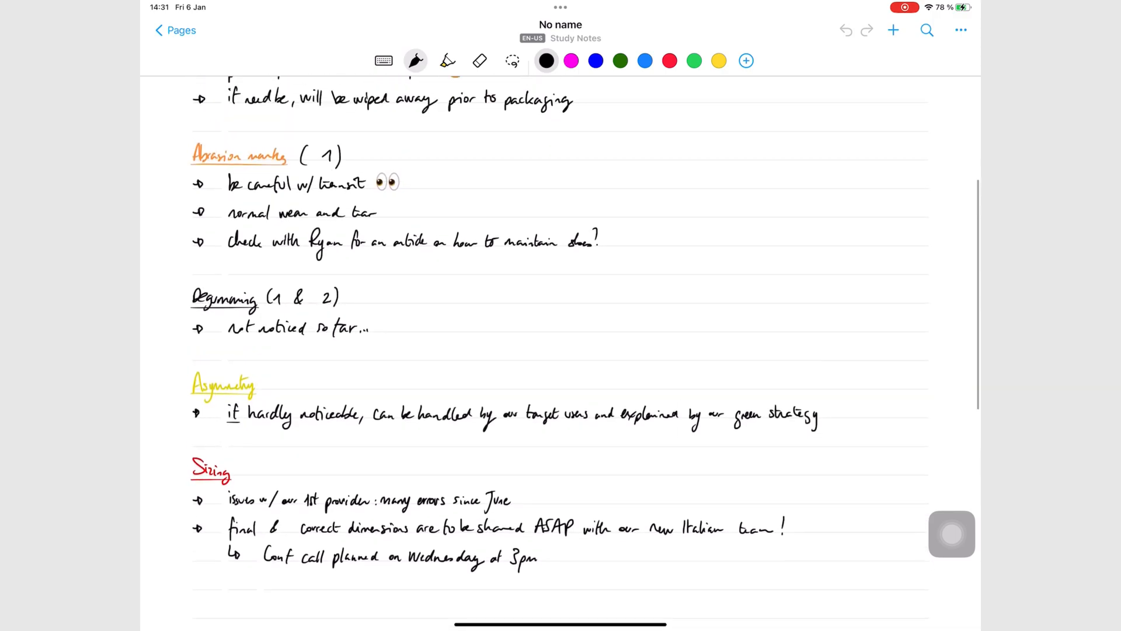
left_click(960, 31)
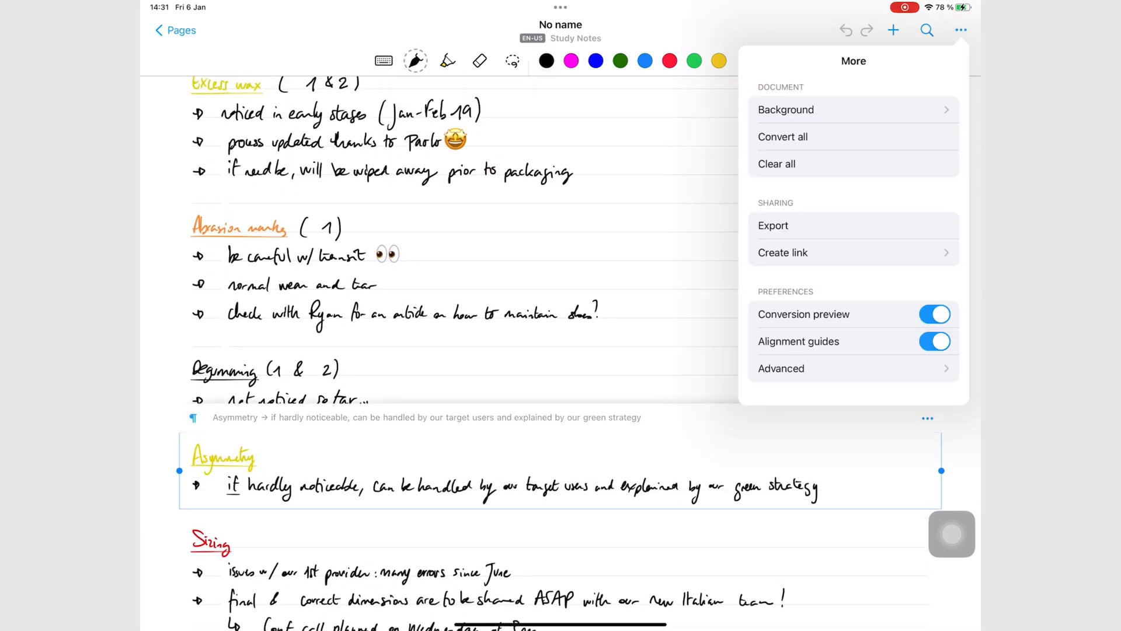
left_click(783, 136)
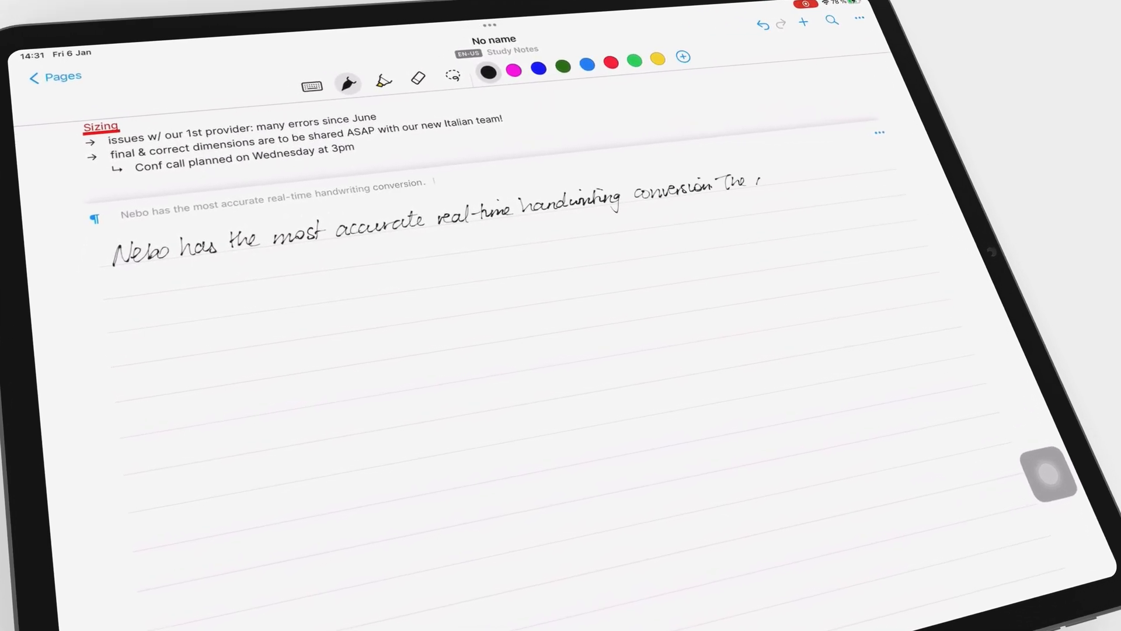
scroll("down", 3)
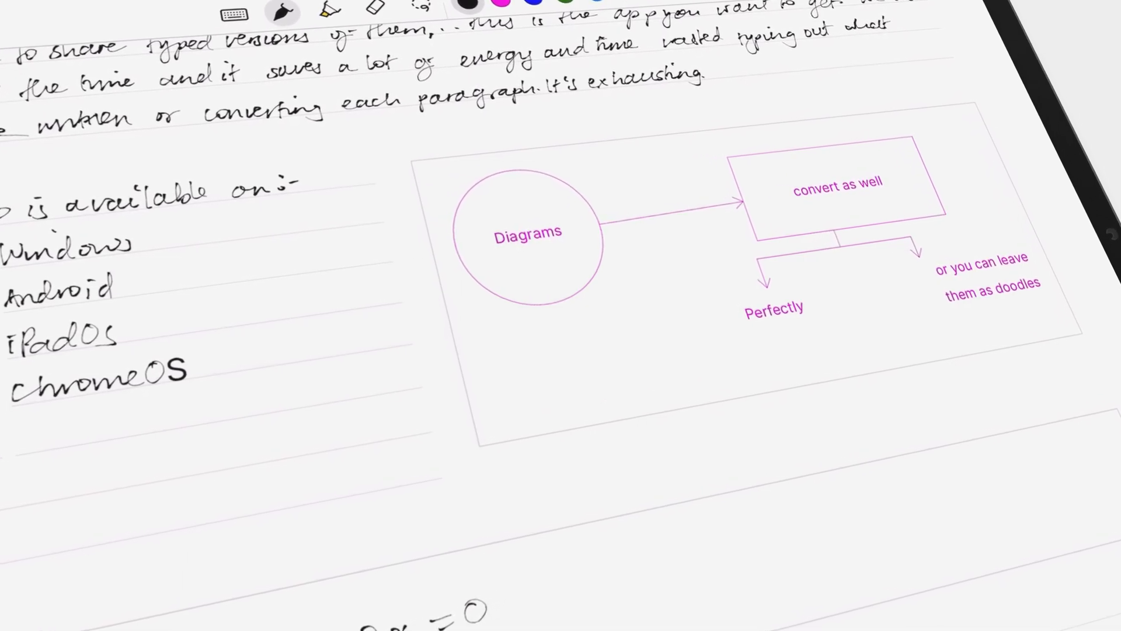
scroll("down", 3)
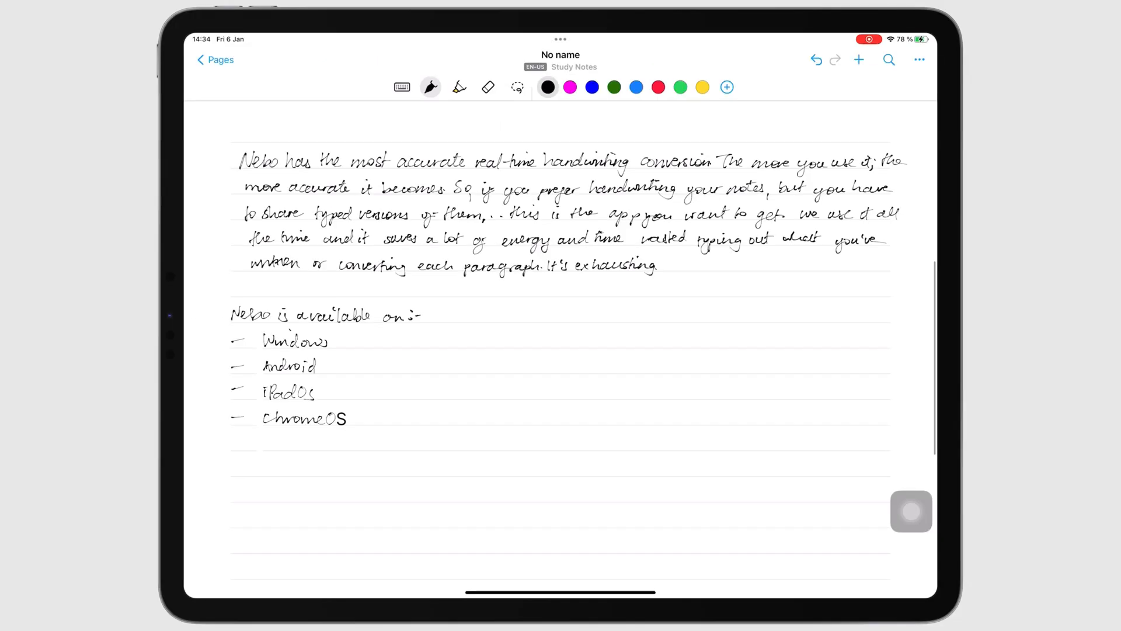
Back in Notebooks, visit Settings > Sync, start Google Drive sign-in and cancel it
left_click(215, 59)
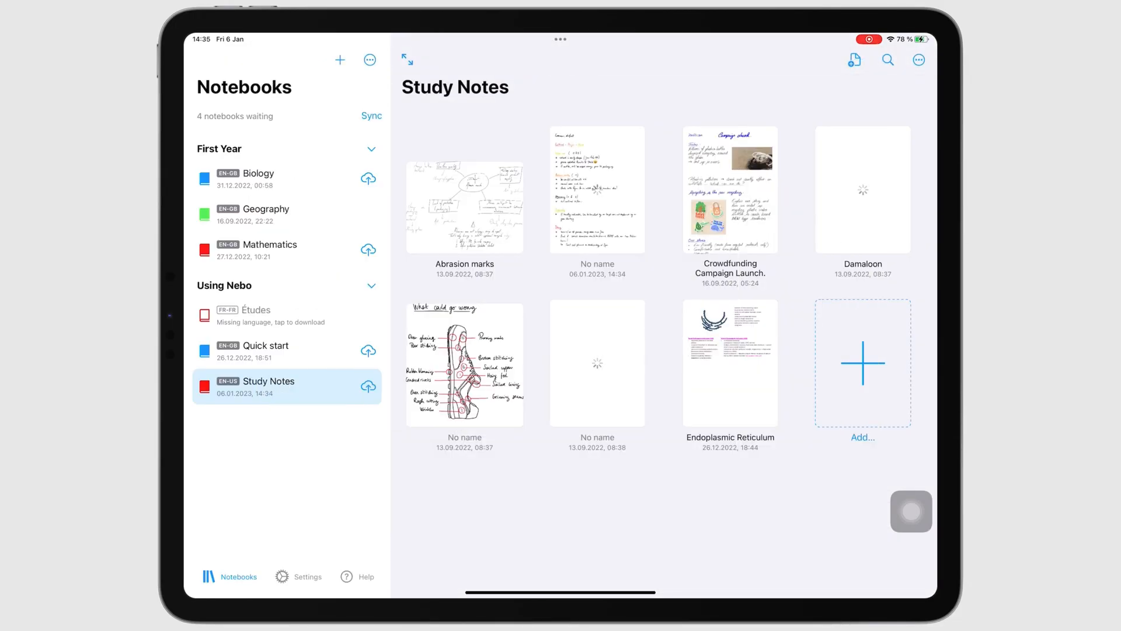
left_click(309, 577)
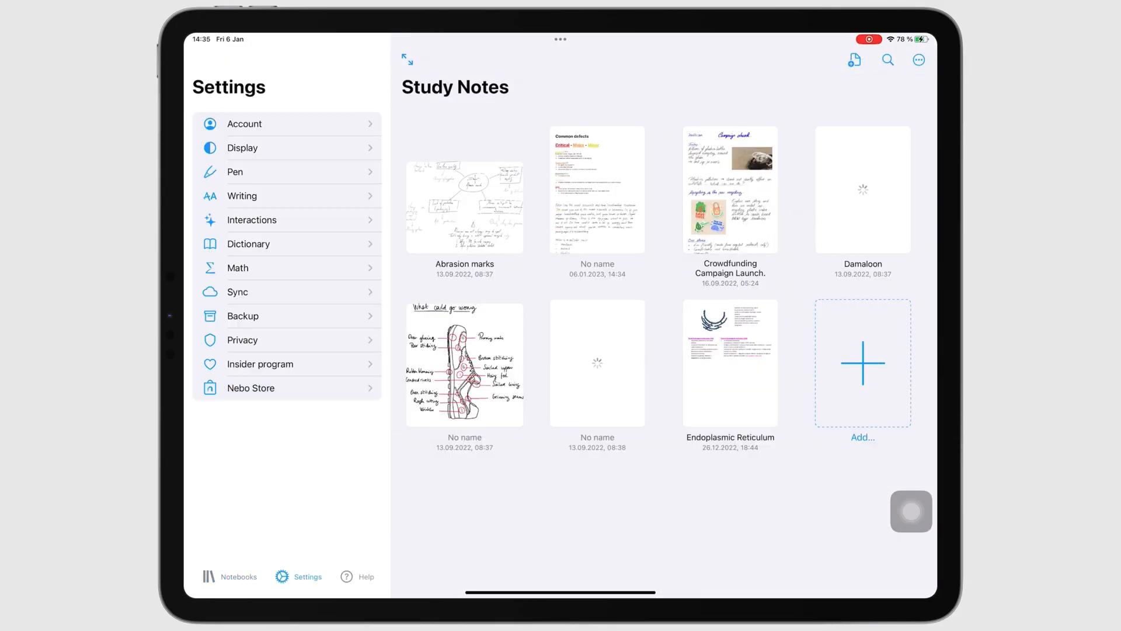
left_click(239, 292)
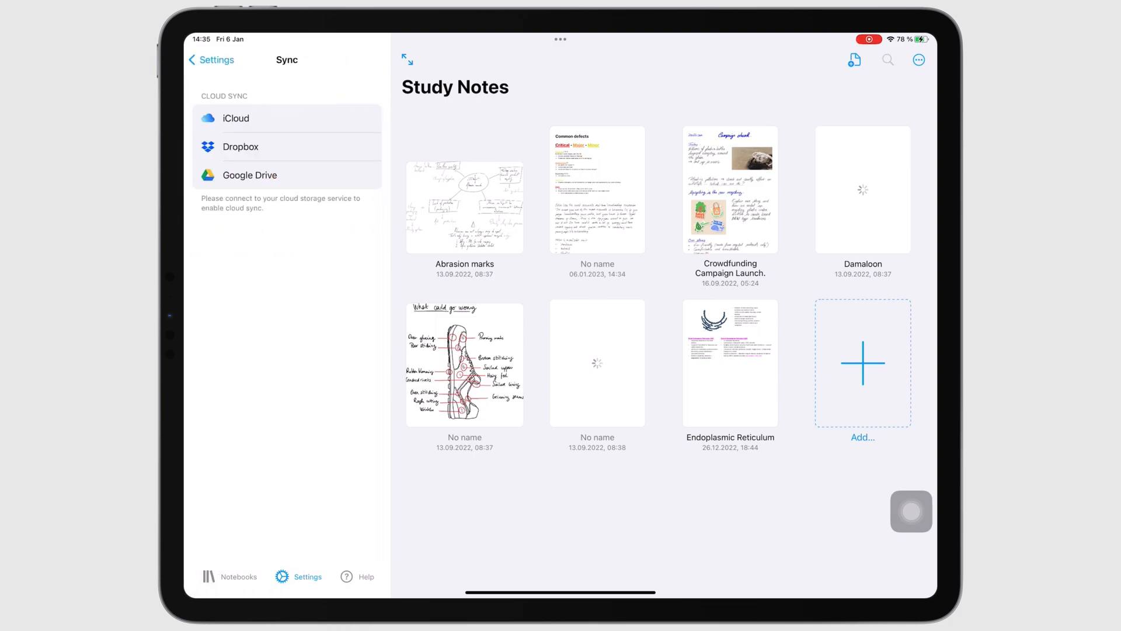
left_click(249, 176)
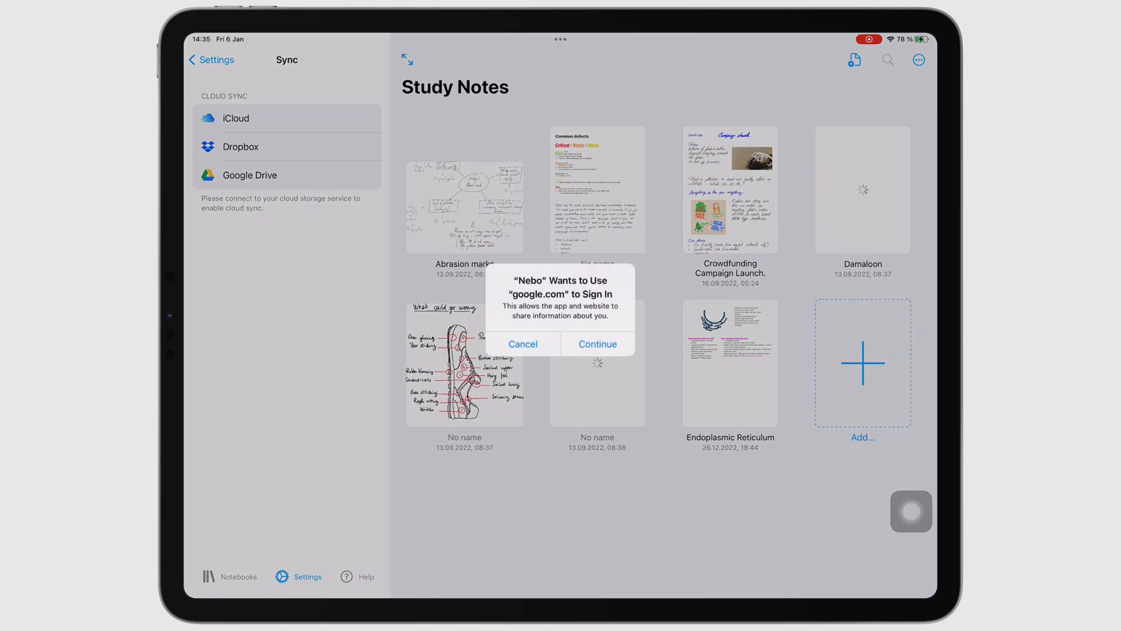
left_click(596, 343)
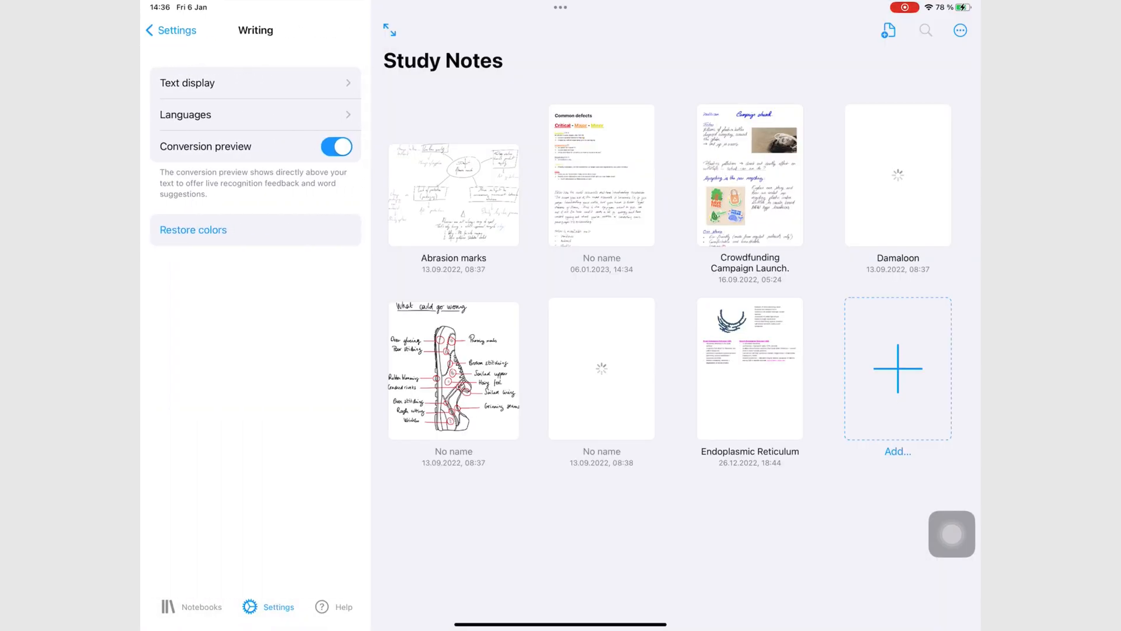
Show Settings > Writing > Languages and scroll through the installable recognition languages
left_click(185, 115)
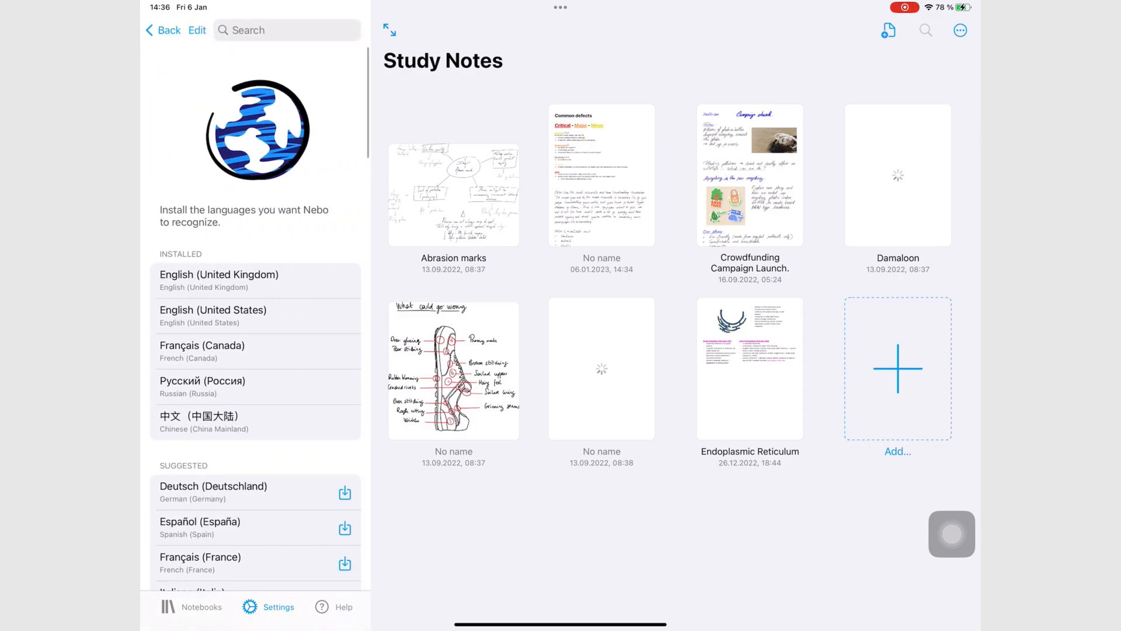
scroll("down", 3)
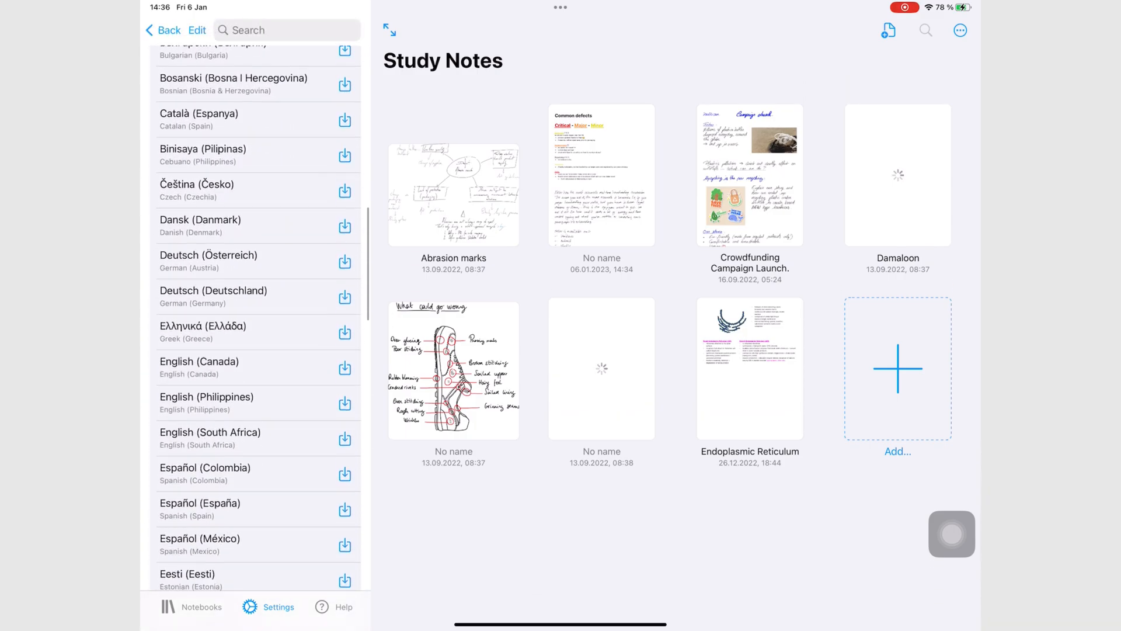
scroll("down", 3)
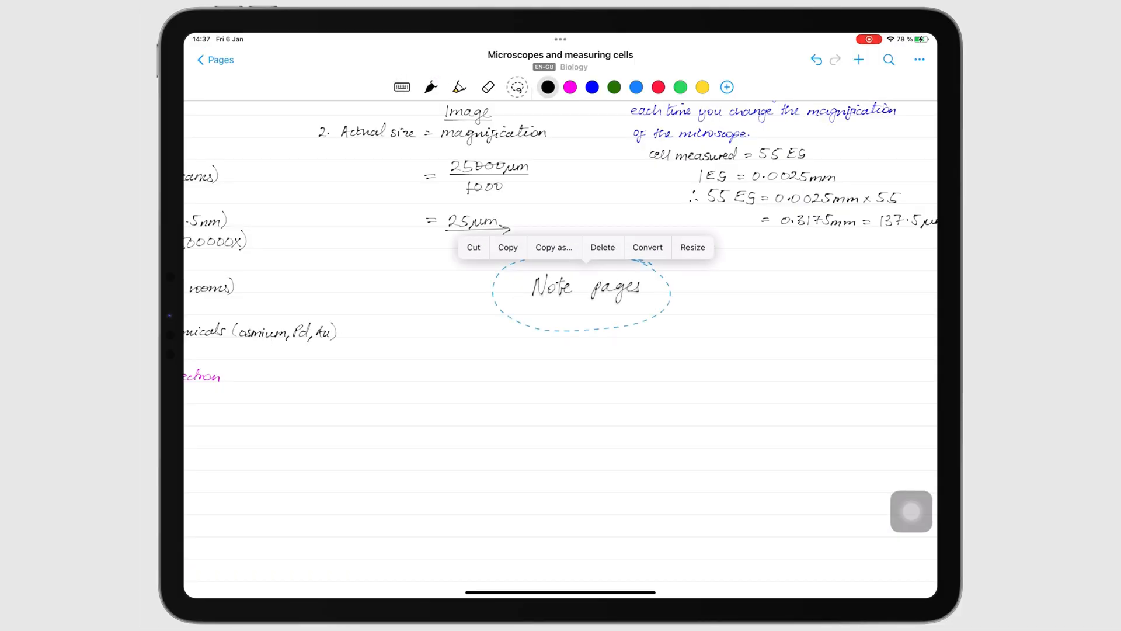
left_click(648, 247)
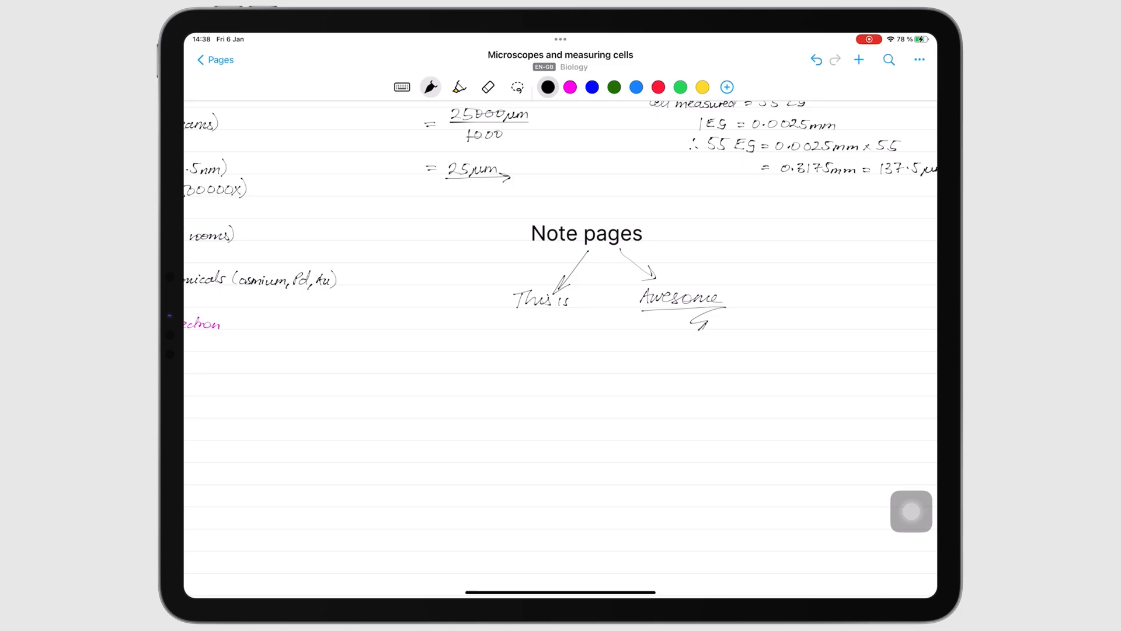
left_click_drag(533, 318, 550, 337)
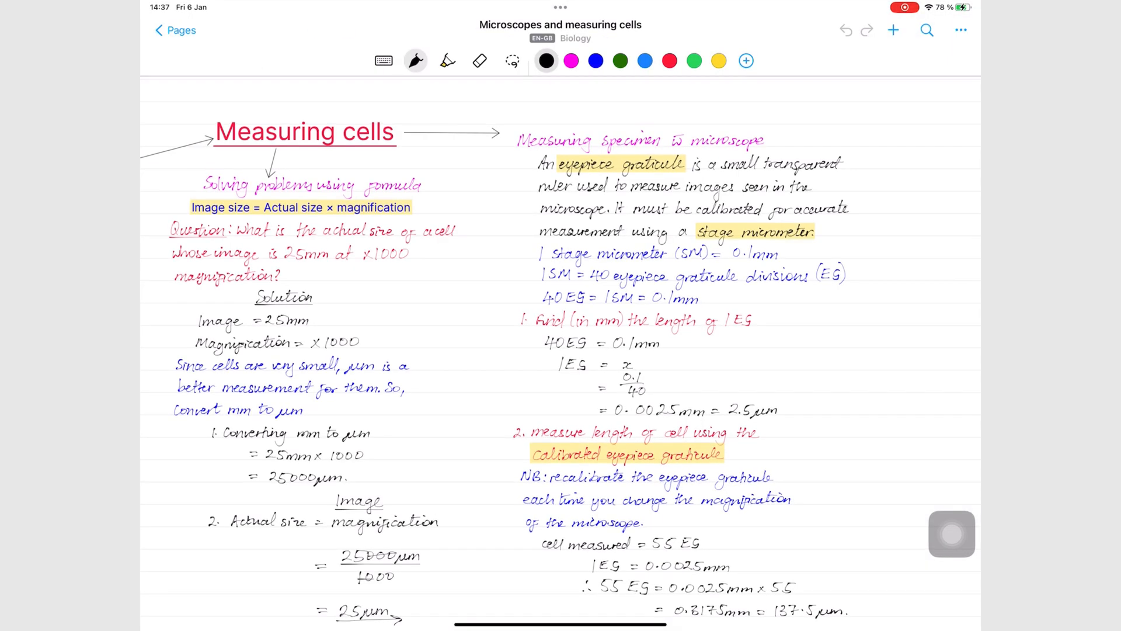
scroll("down", 3)
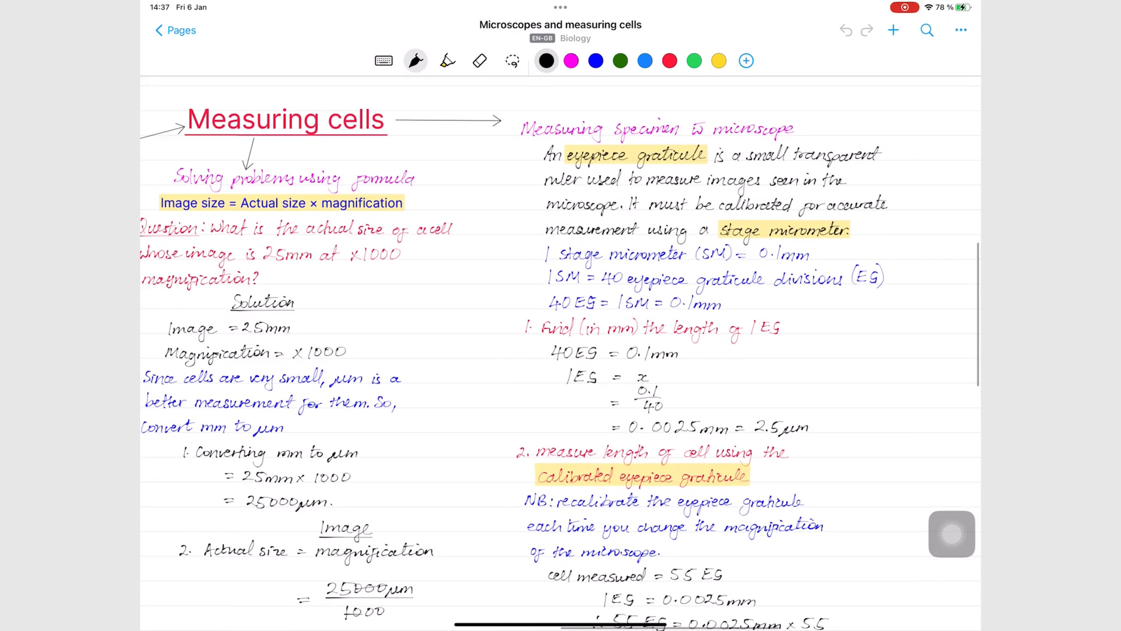
scroll("down", 3)
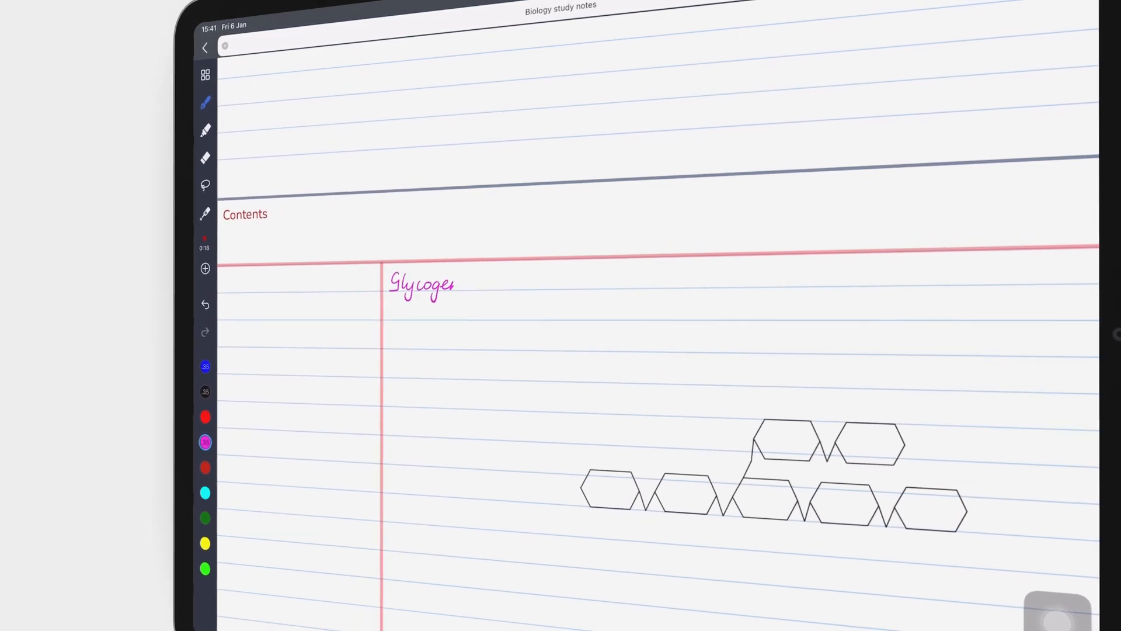
Write '— energy storage molecule' by the glycogen diagram and skip ahead in the audio playback
type("— energy storage molecule in animals + fungi")
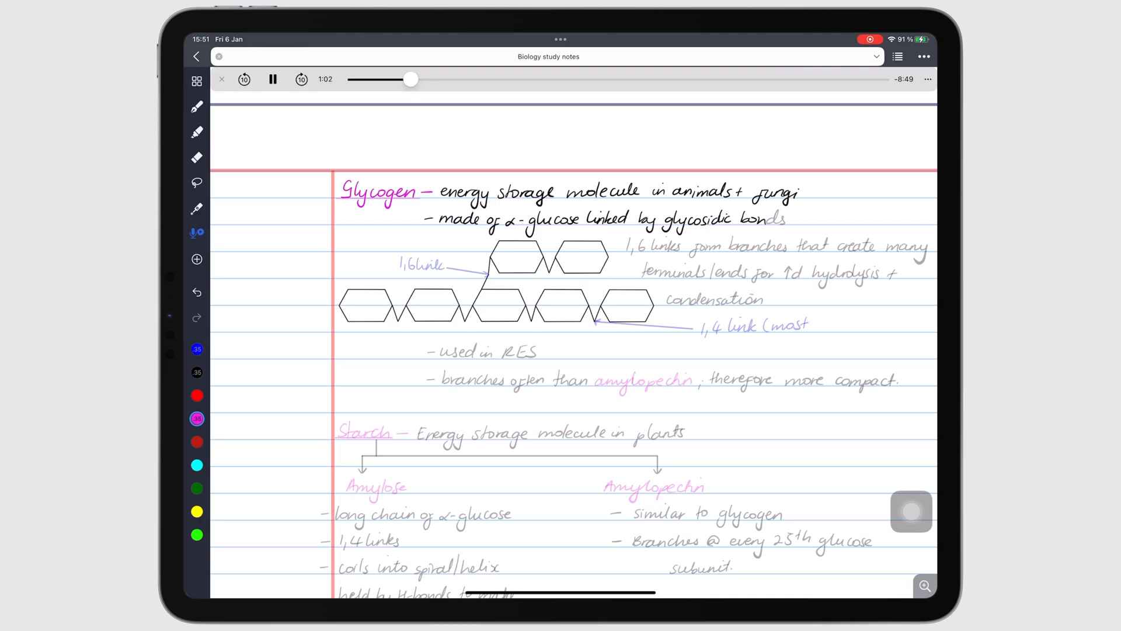
left_click_drag(410, 80, 550, 79)
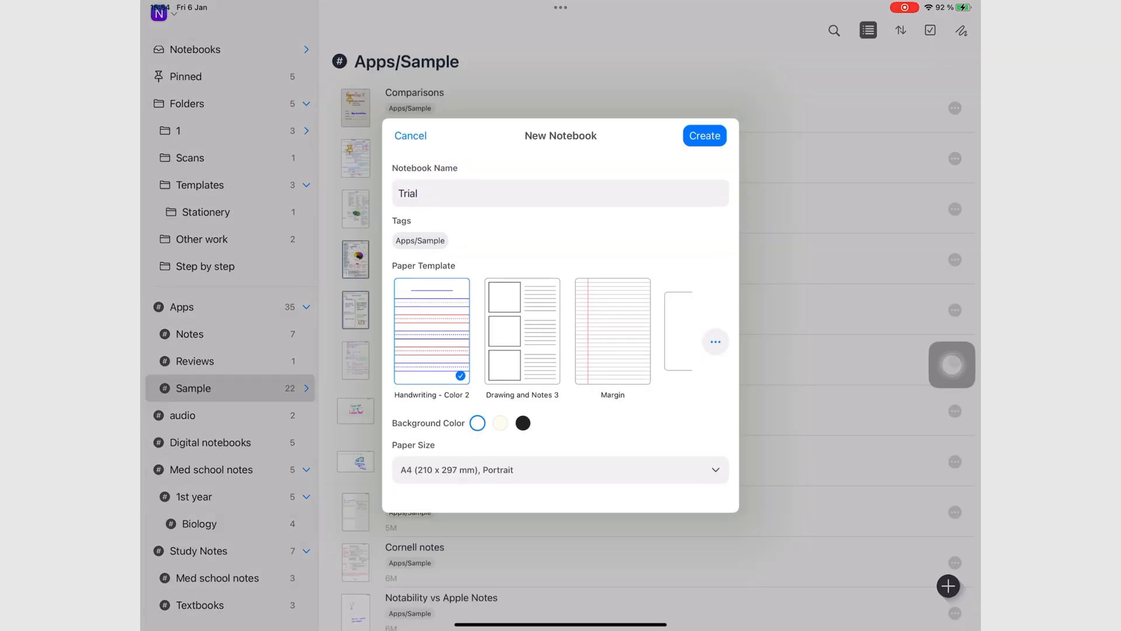
Check the New Notebook tag choices, then tick the audio tag on the note and confirm with Done
left_click(419, 241)
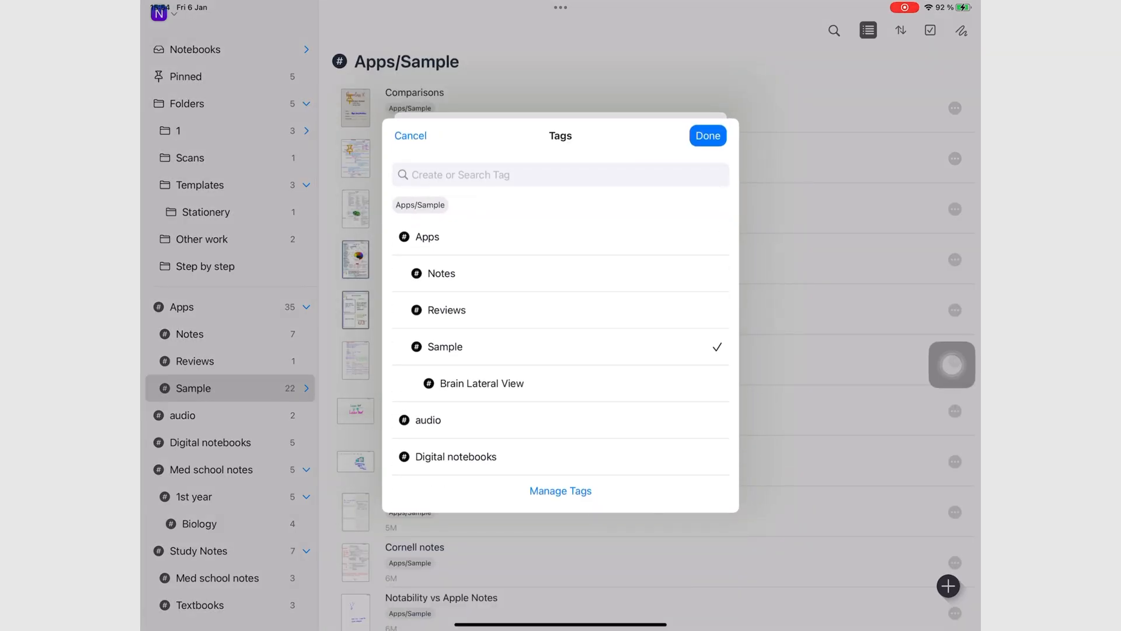
left_click(707, 135)
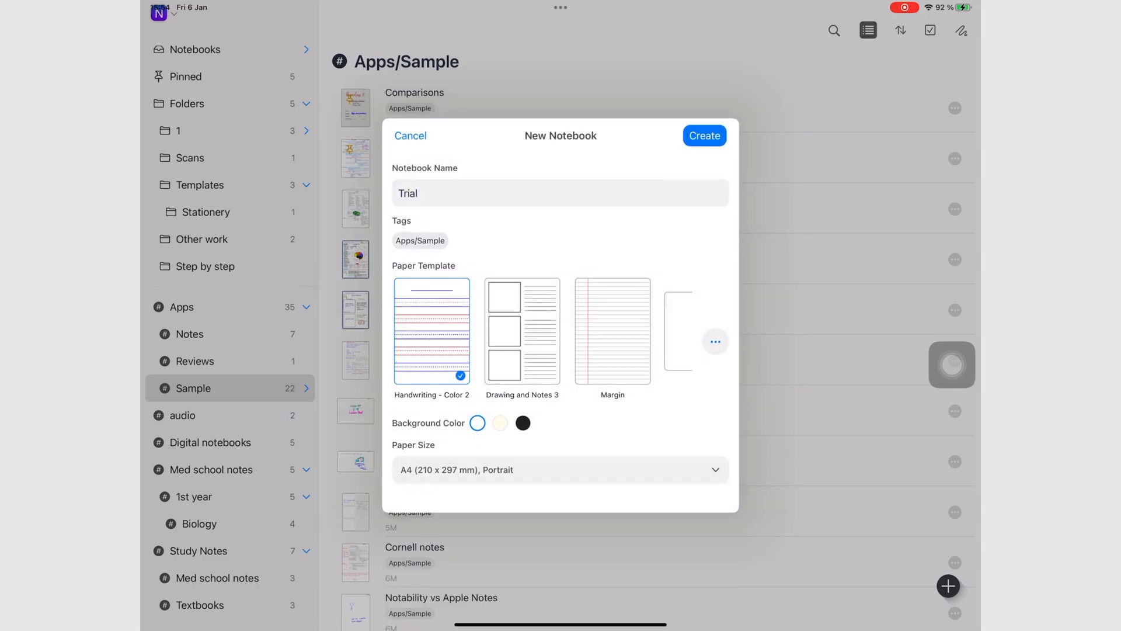
left_click(704, 135)
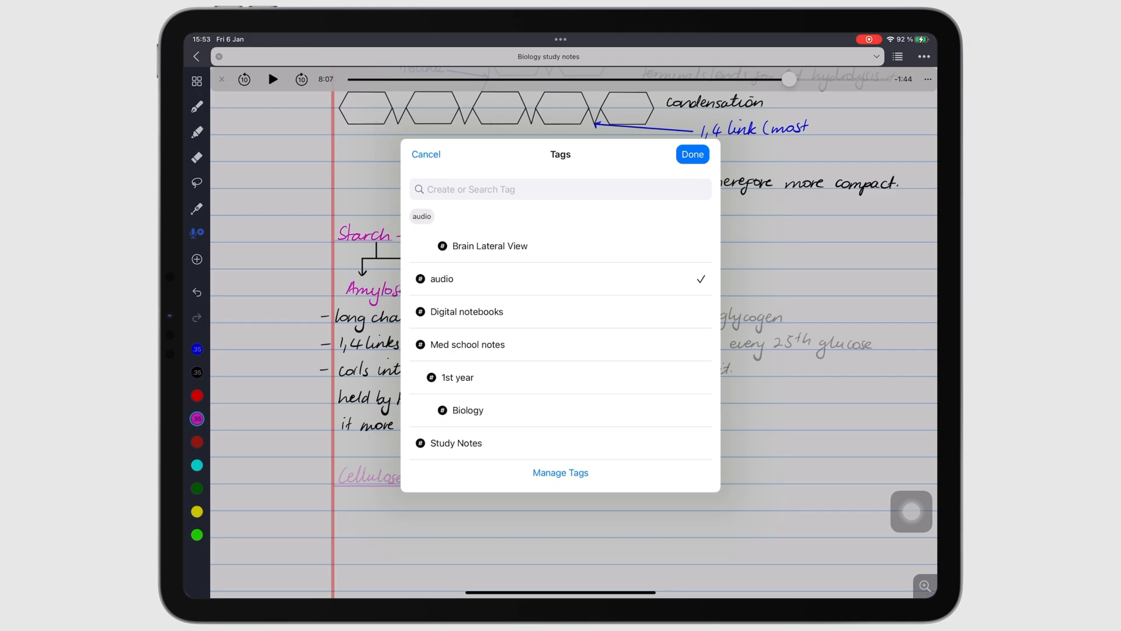
left_click(692, 154)
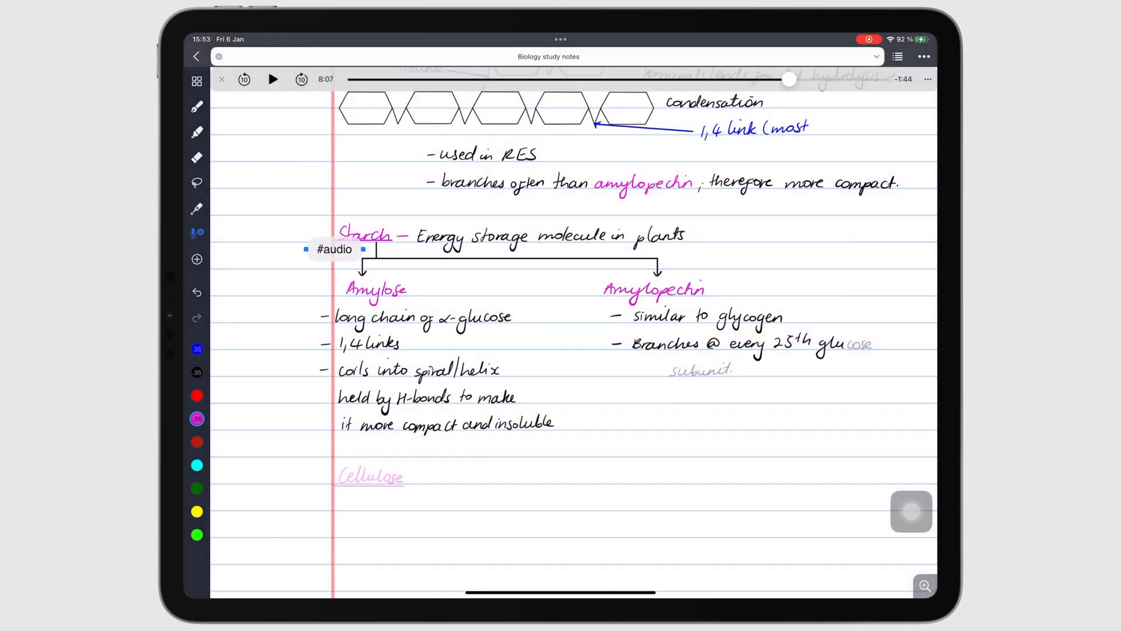
left_click(334, 249)
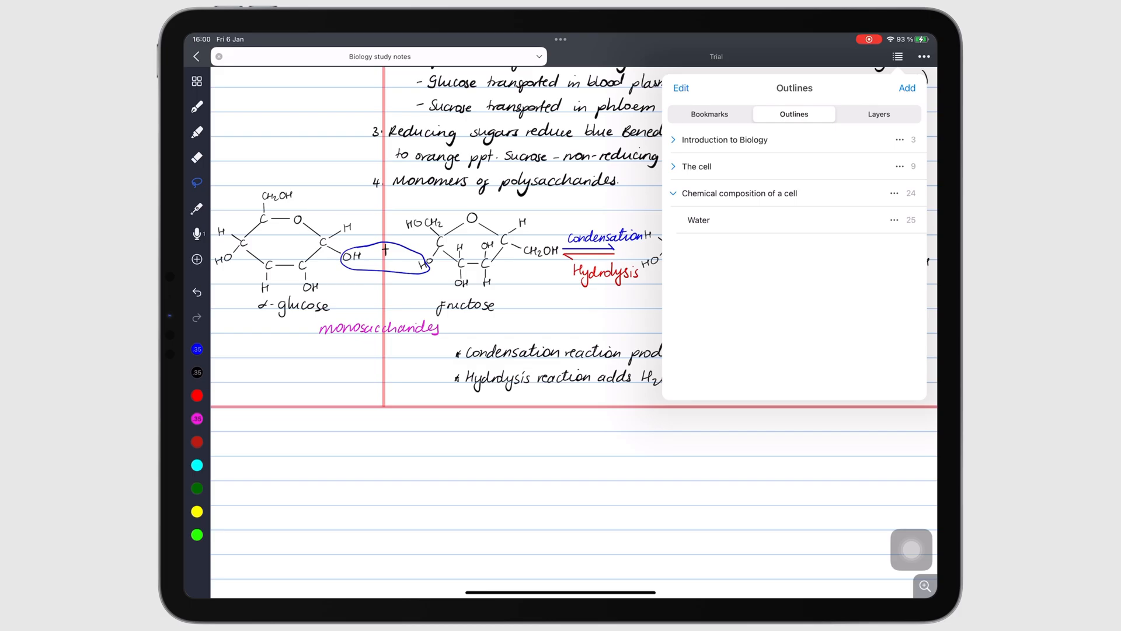
Add a new Carbohydrates outline entry for the current page via Outlines > Add > OK
left_click(673, 140)
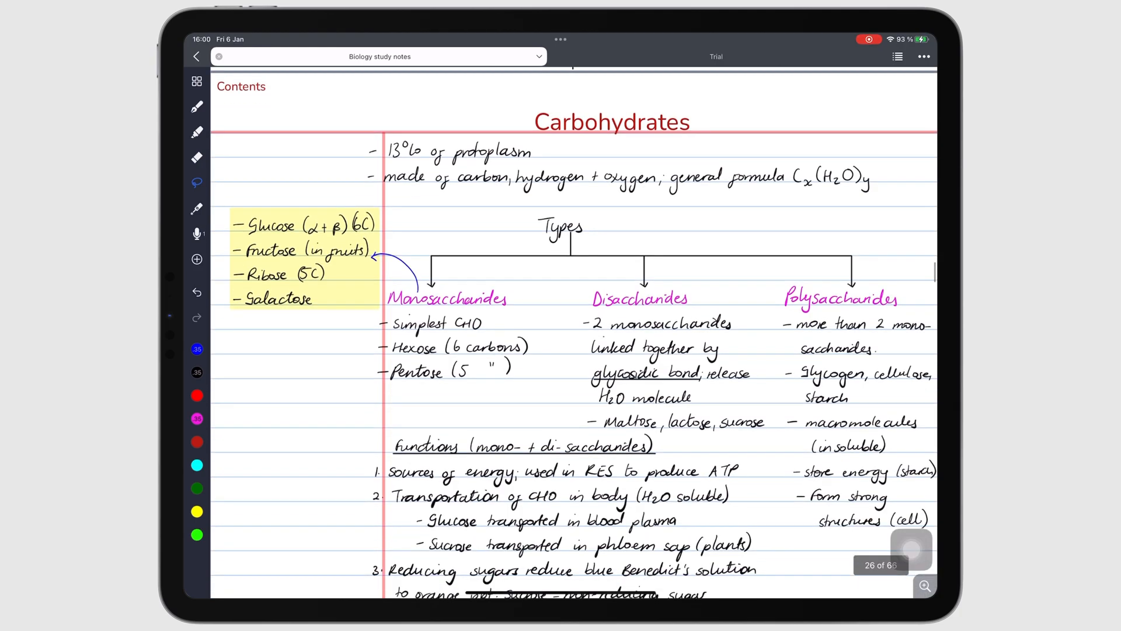
left_click(897, 56)
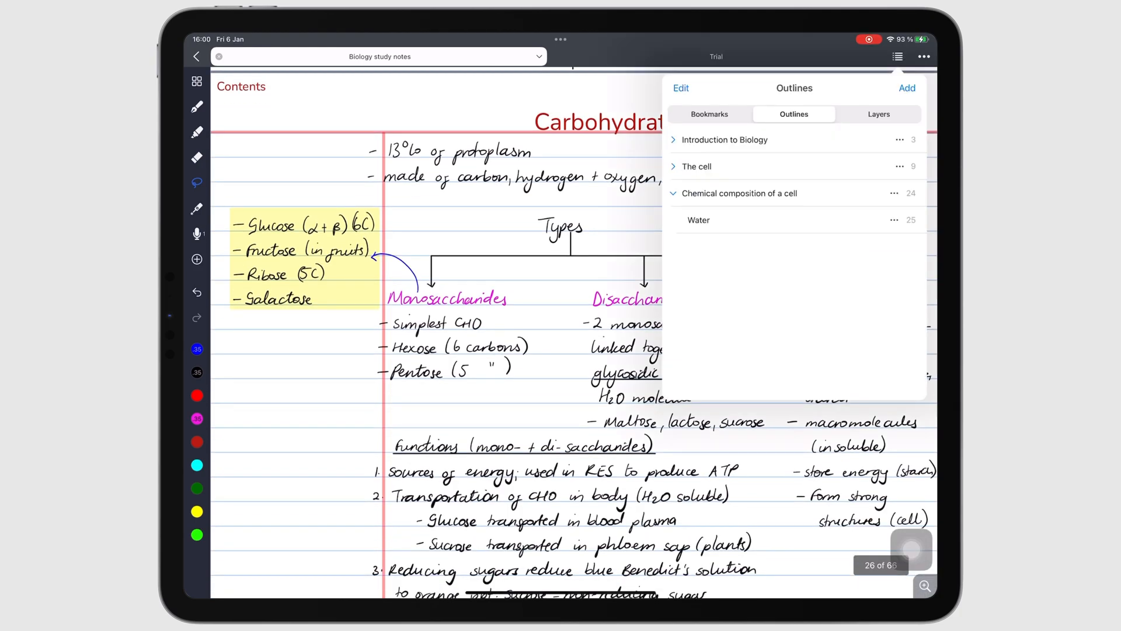
left_click(906, 88)
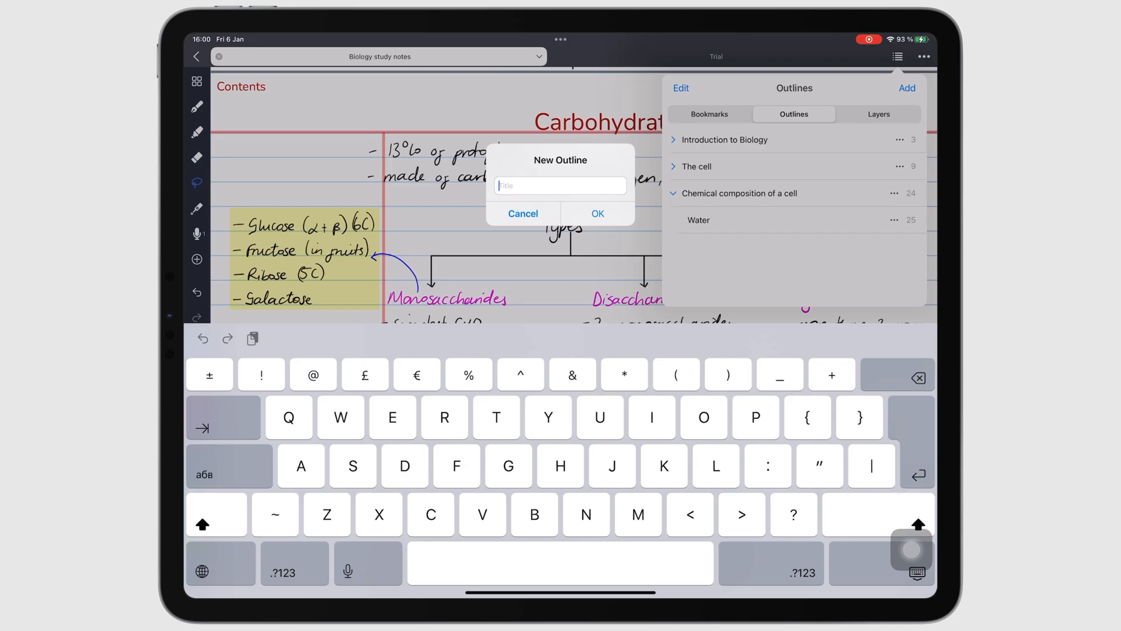
left_click(596, 213)
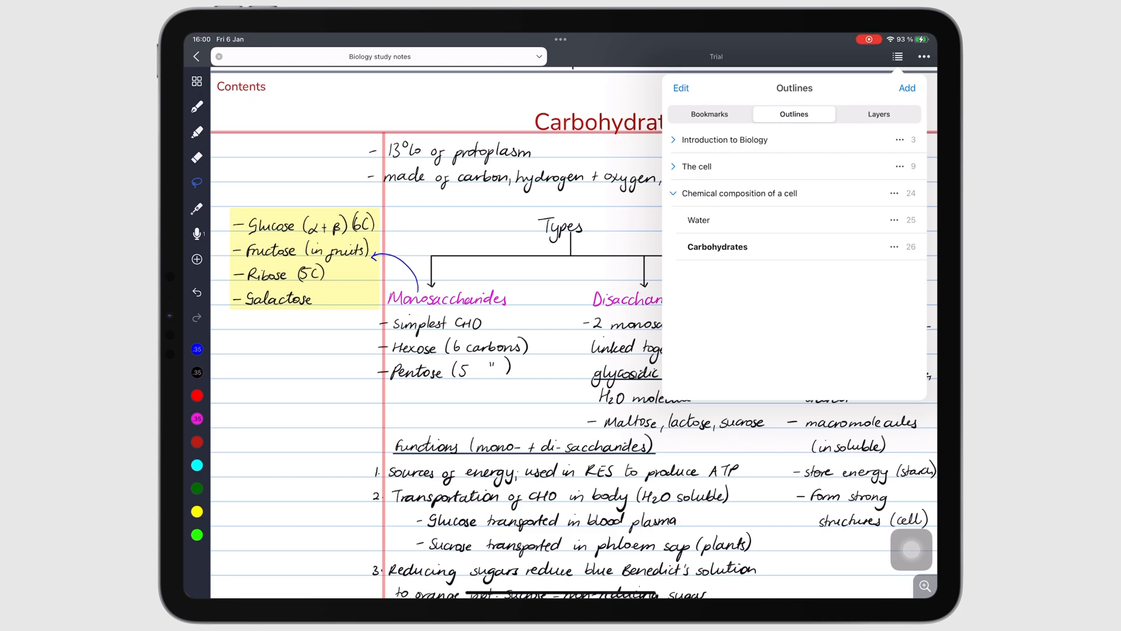
left_click(672, 194)
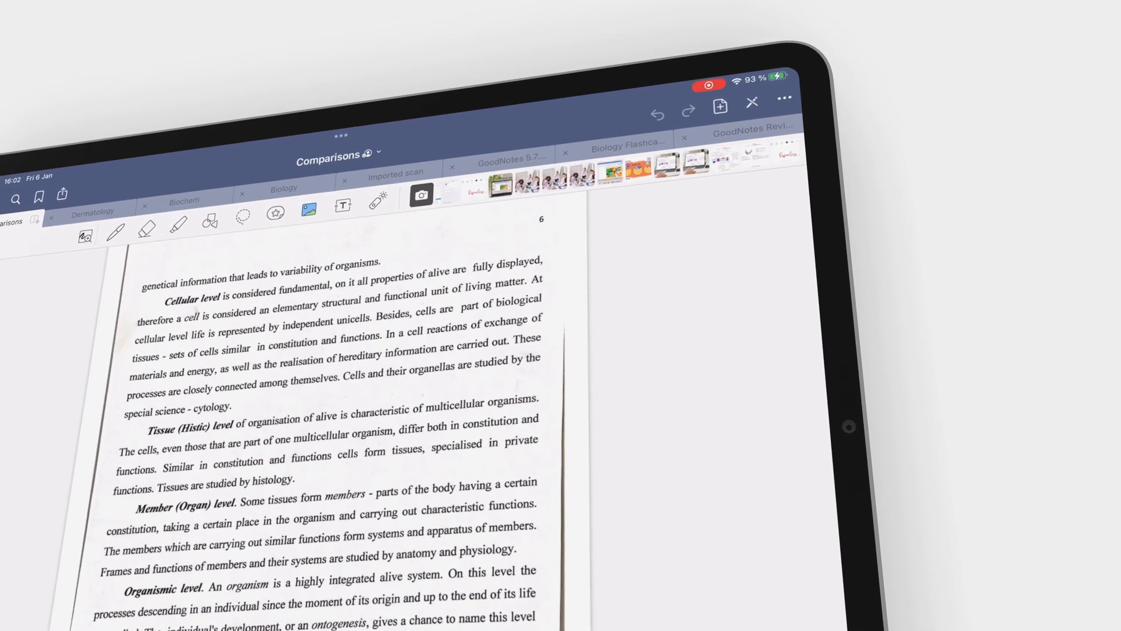
left_click(786, 101)
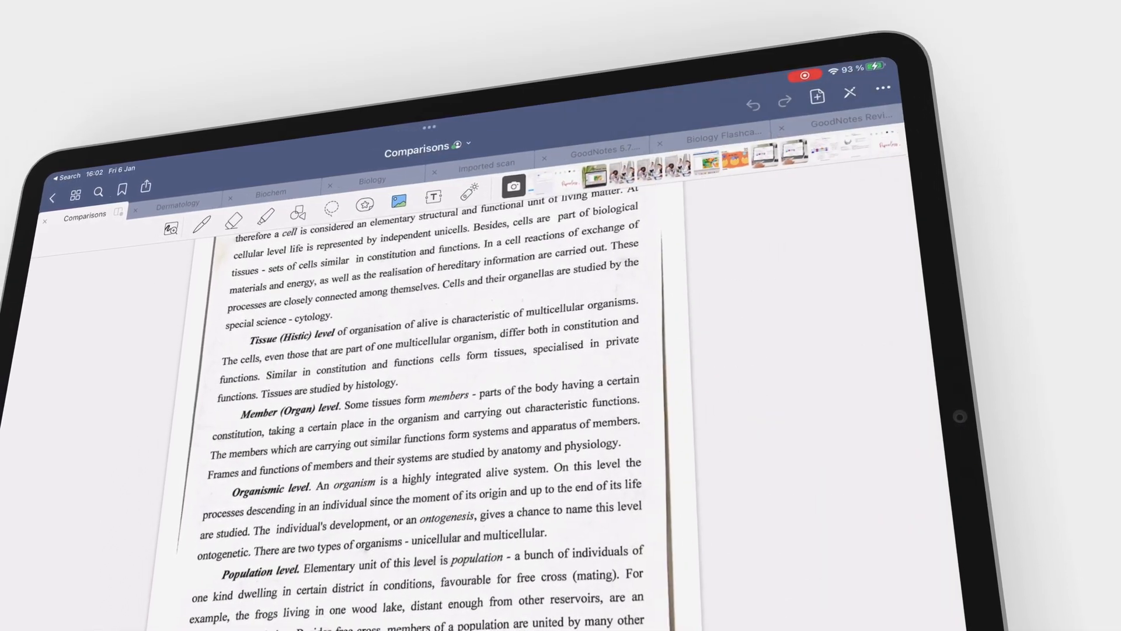
left_click(147, 204)
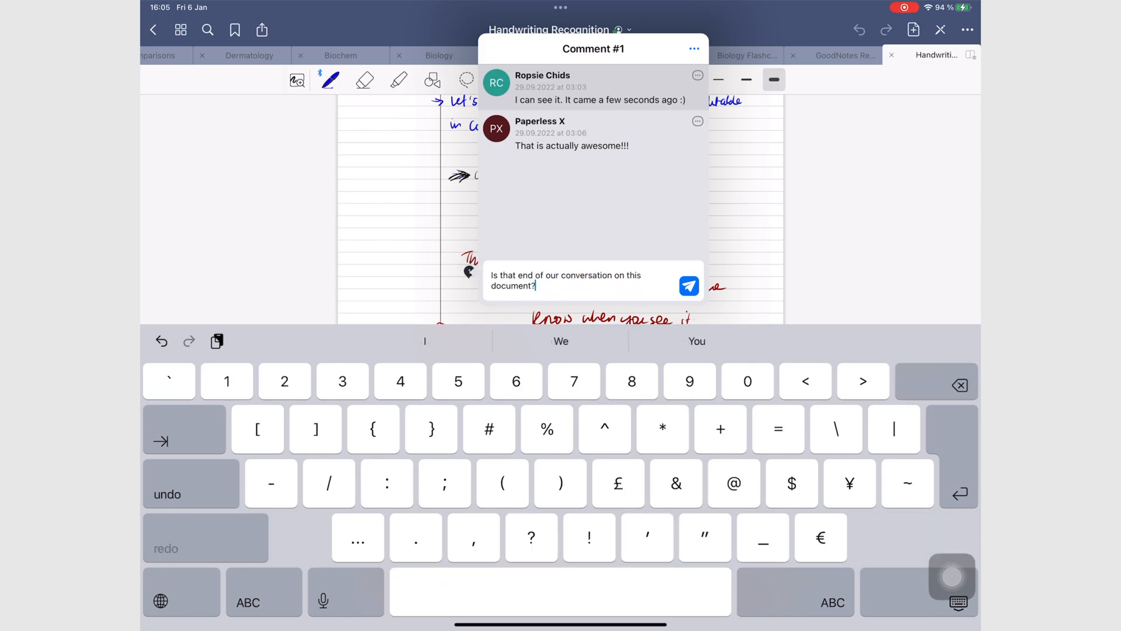
Send the reply in the Comment #1 thread asking whether that ends the conversation
left_click(689, 285)
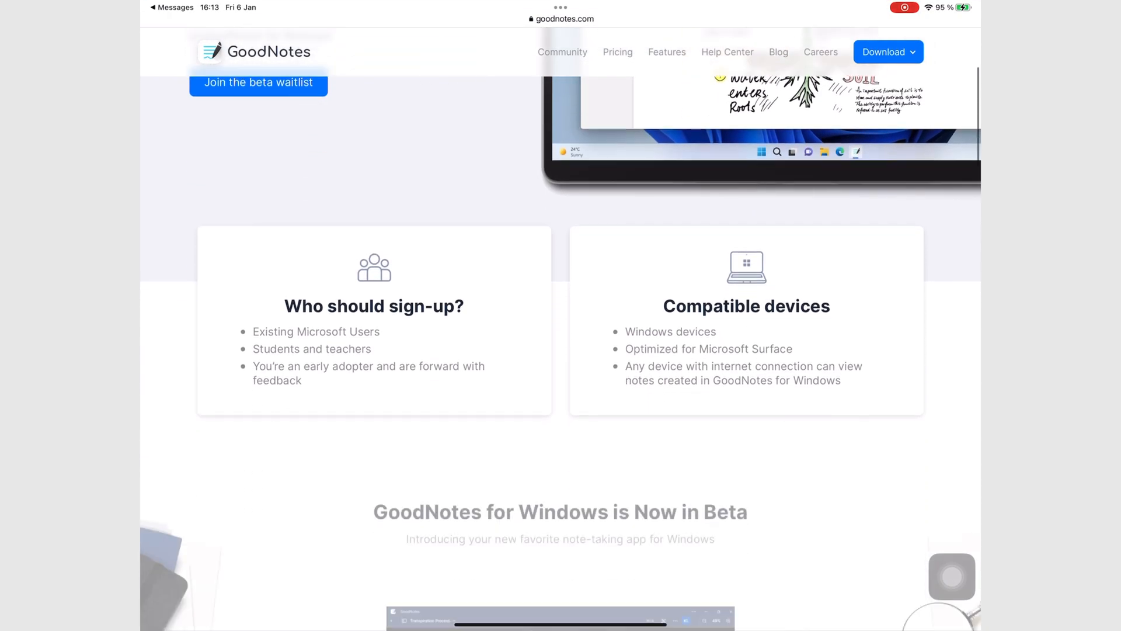
scroll("down", 3)
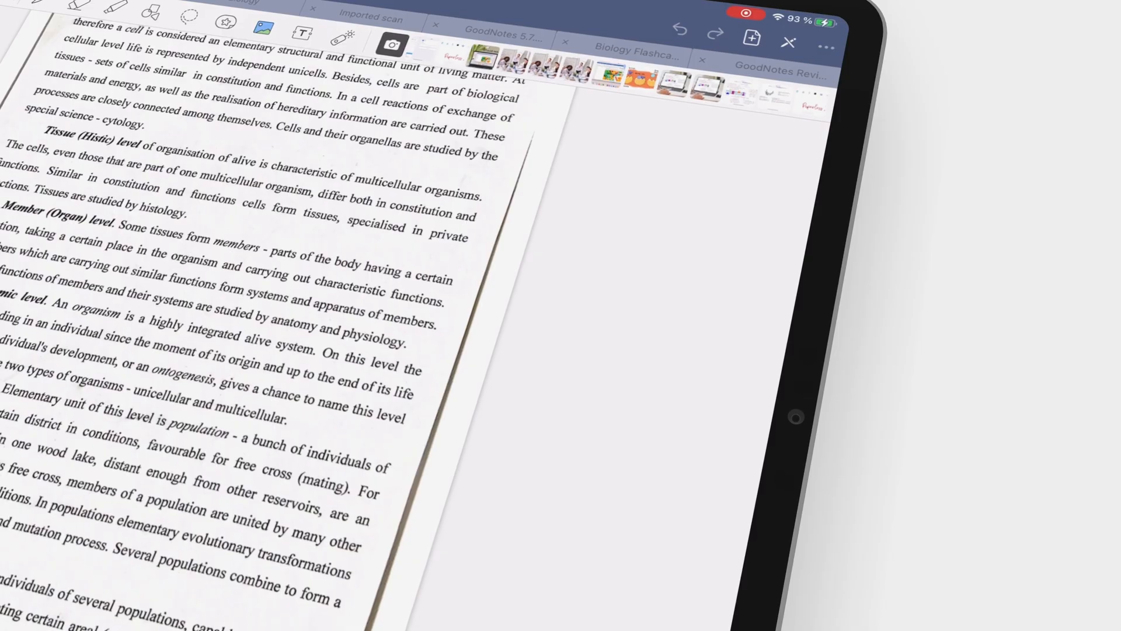
Set the document's Scrolling Direction to Vertical from the ••• options
left_click(822, 43)
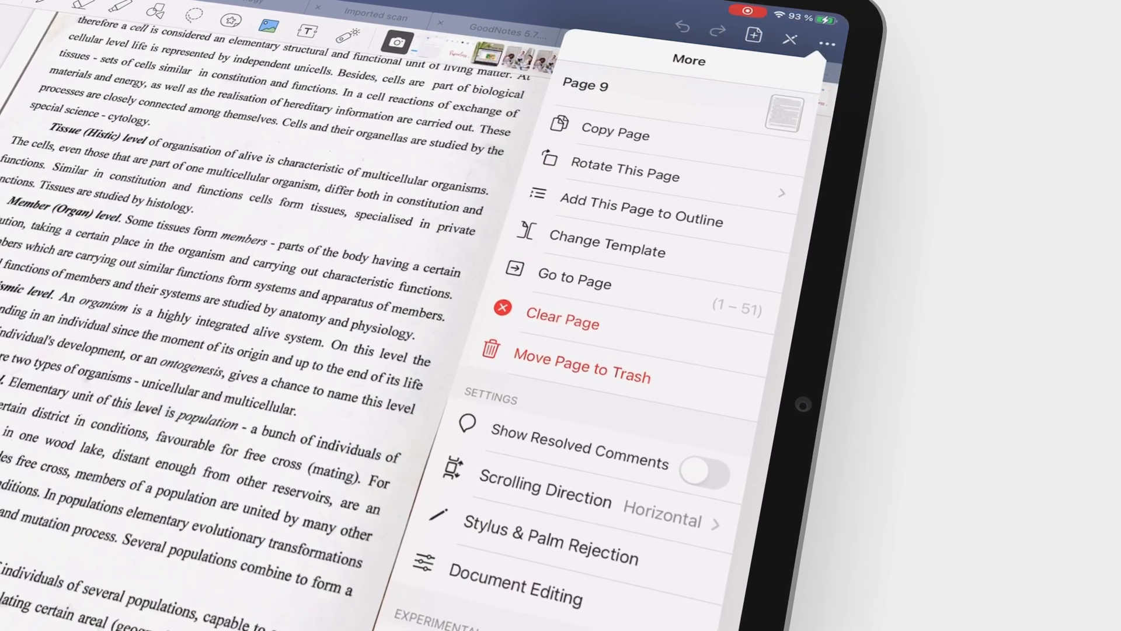
left_click(573, 494)
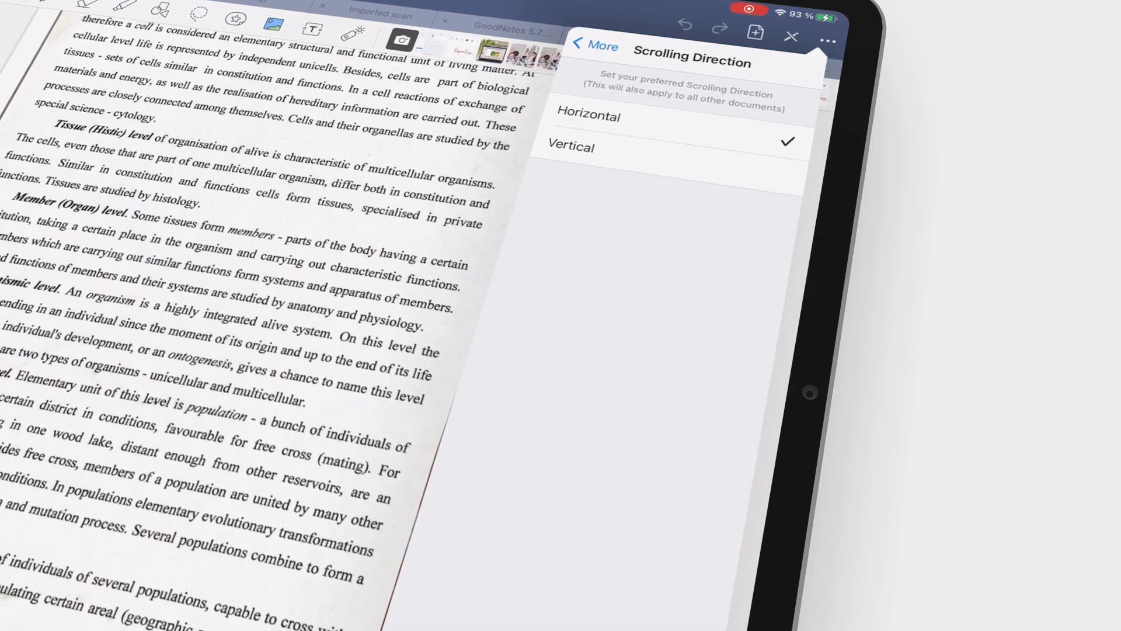
left_click(592, 46)
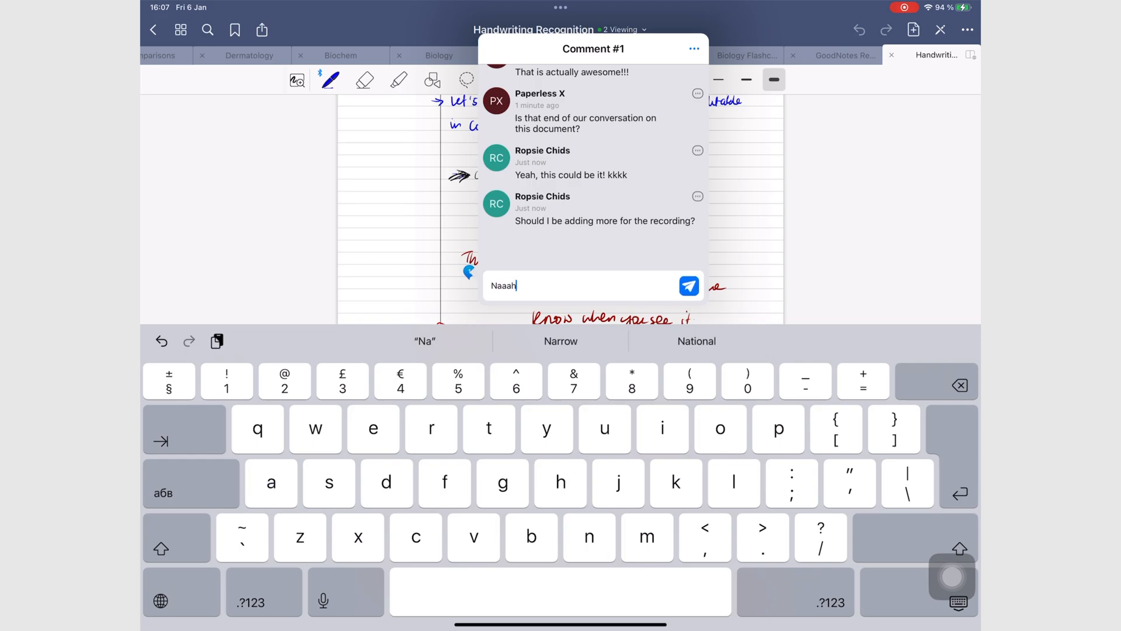
Send another comment reply and enter 'energy storage molecule in animal-'
left_click(692, 49)
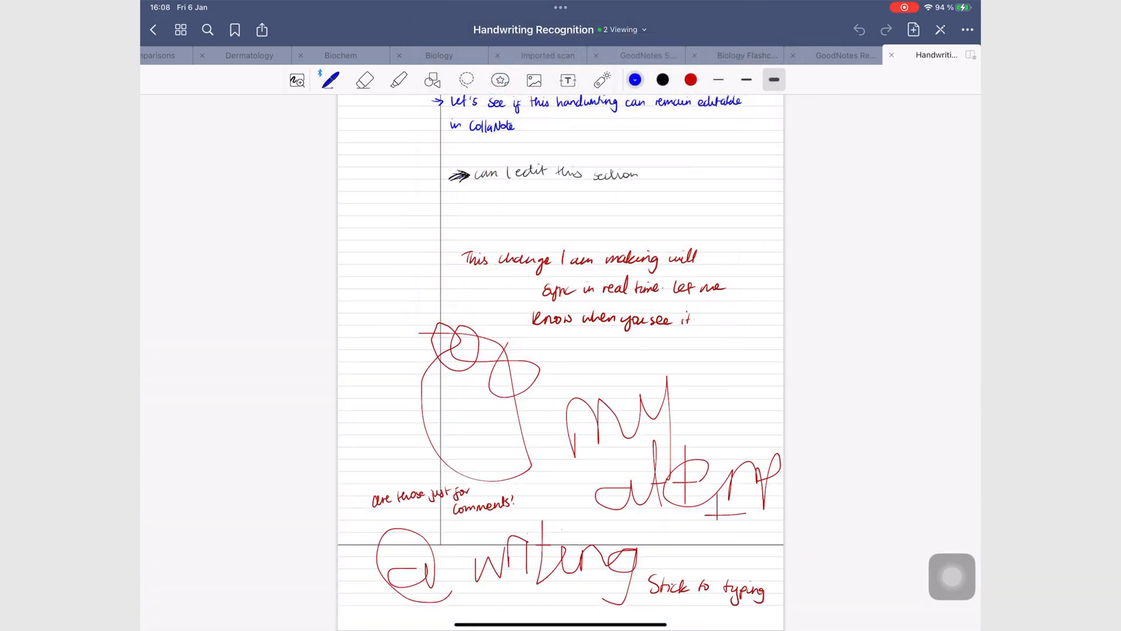
left_click(533, 29)
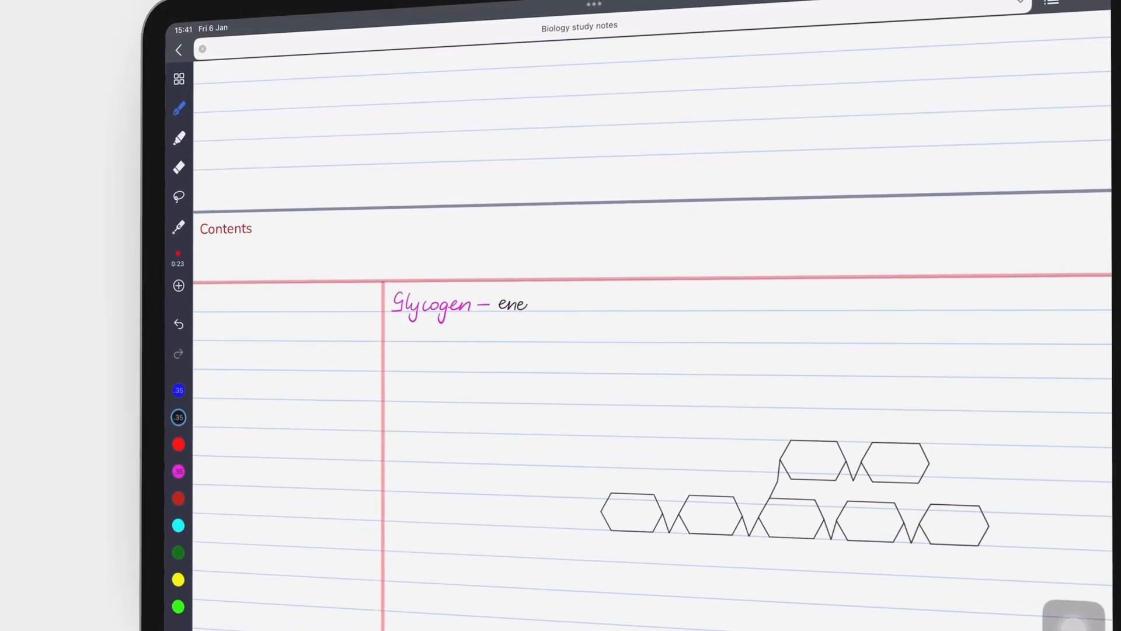
type("energy storage molecule in animal-")
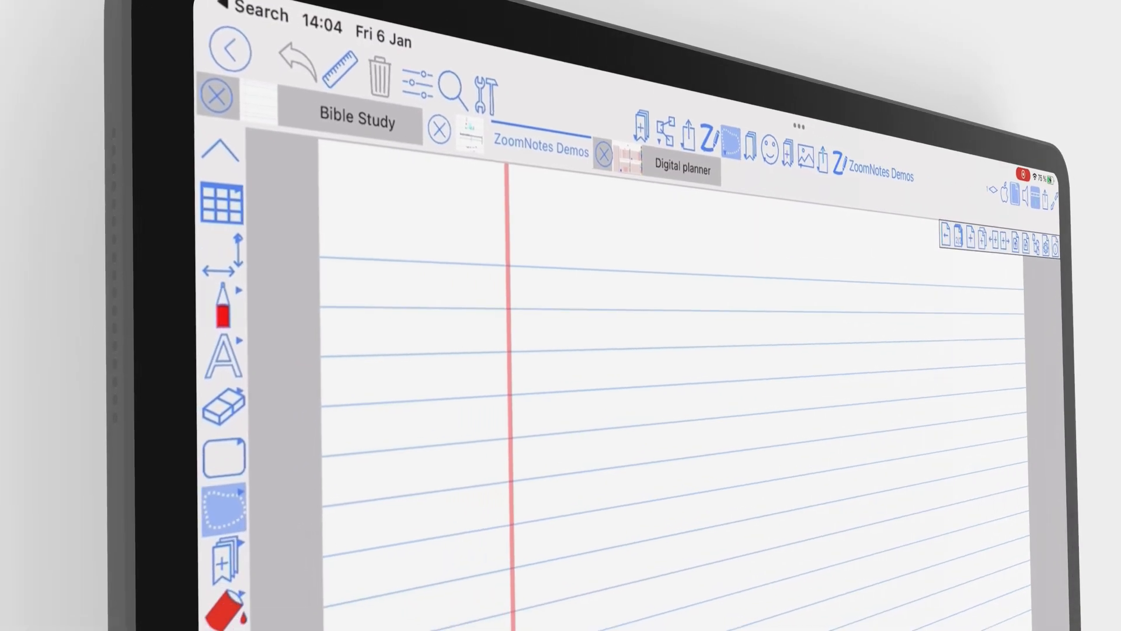
Review the hand-drawing pen settings, then handwrite 'Taking notes in ZoomNote' at the page top
left_click(219, 315)
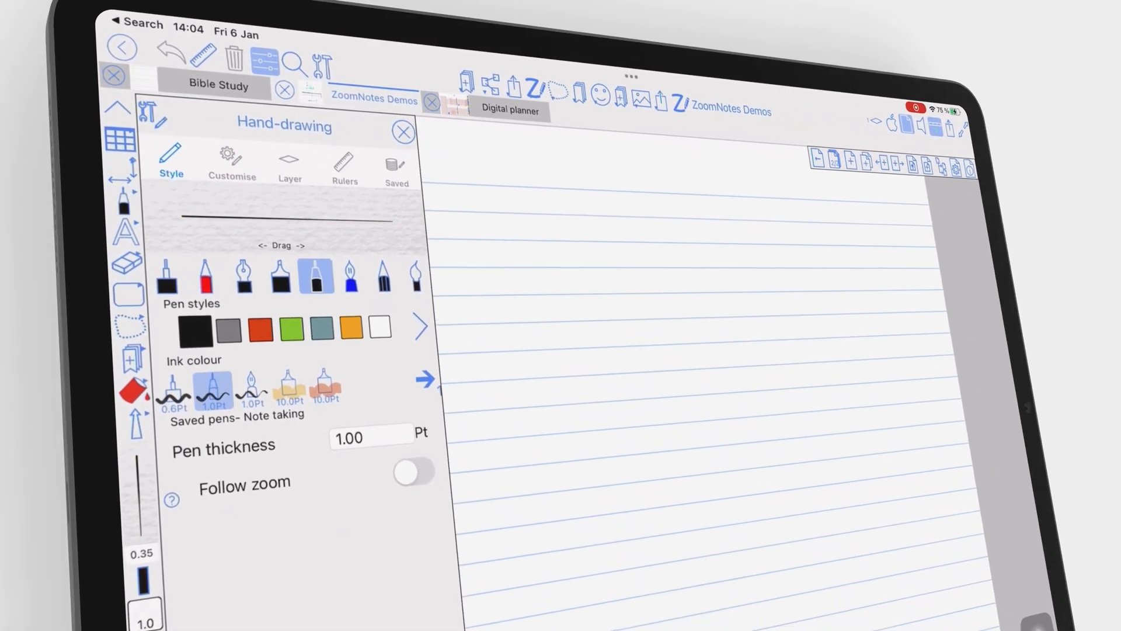
left_click(402, 131)
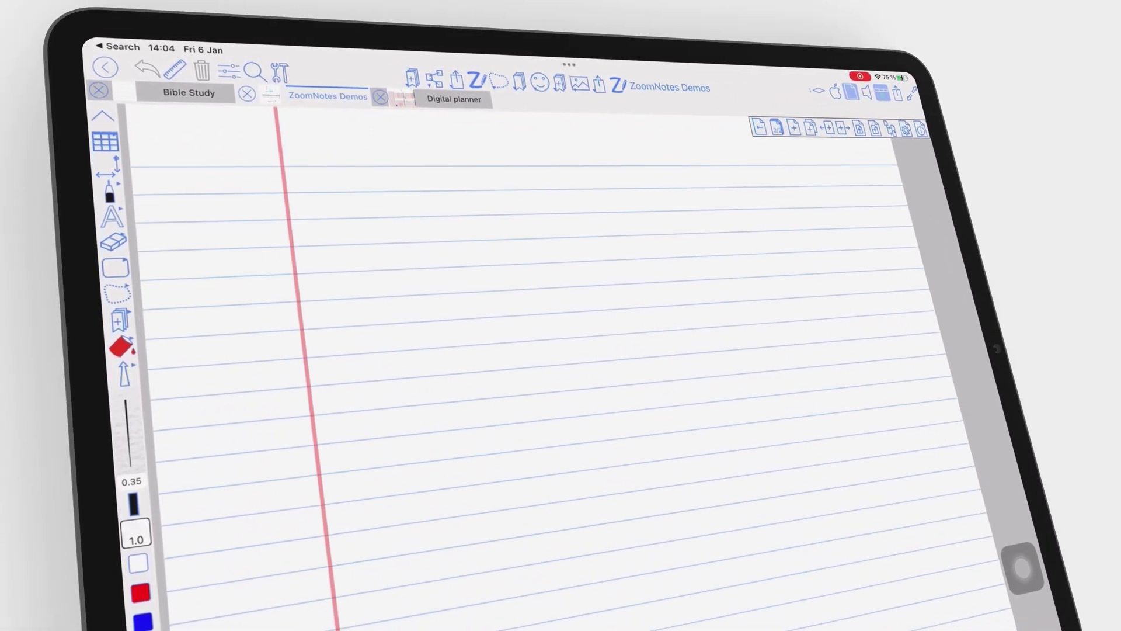
left_click_drag(279, 171, 508, 165)
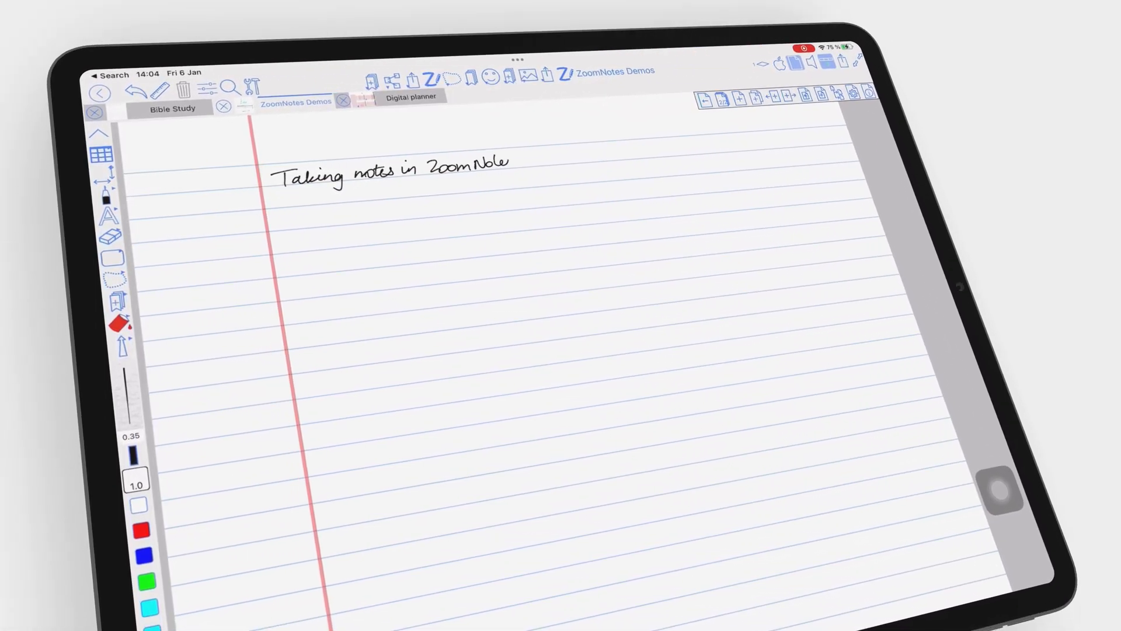